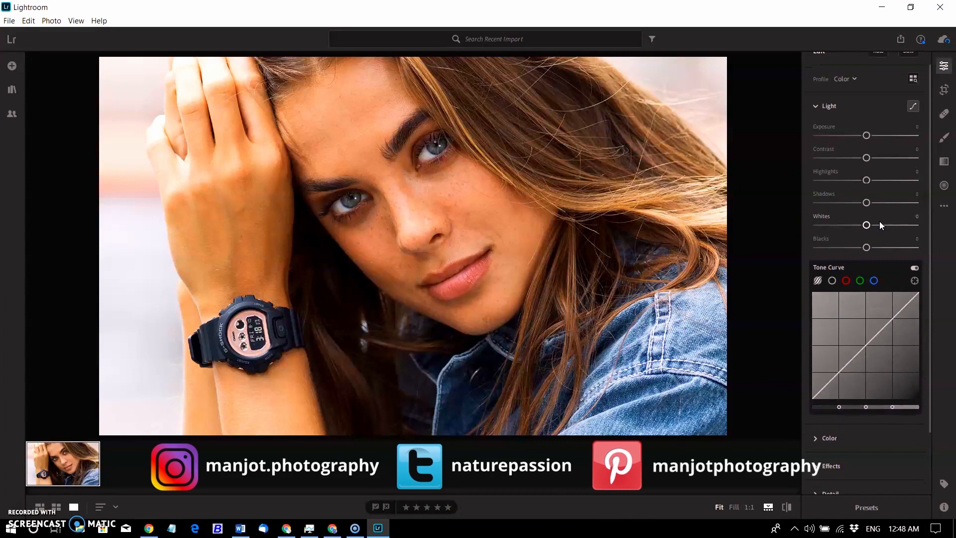
Open the portrait of the woman with the watch and bring up the Filter menu.
{"action": "left_click", "coordinate": [377, 527]}
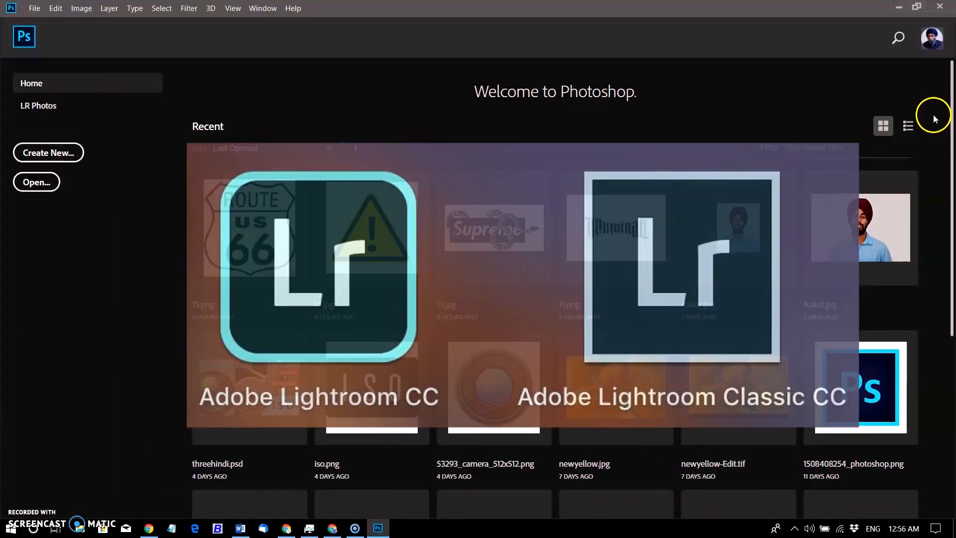
{"action": "mouse_move", "coordinate": [381, 147]}
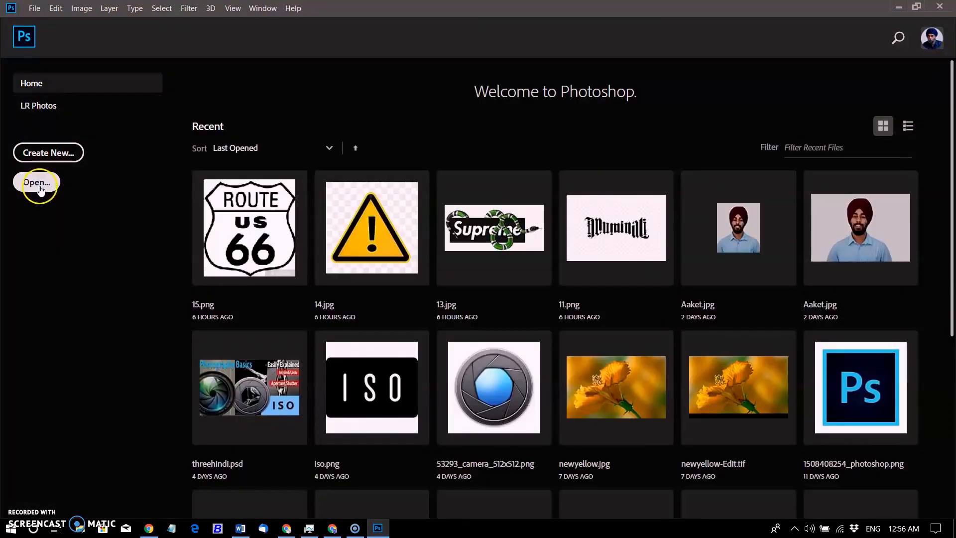
{"action": "left_click", "coordinate": [36, 182]}
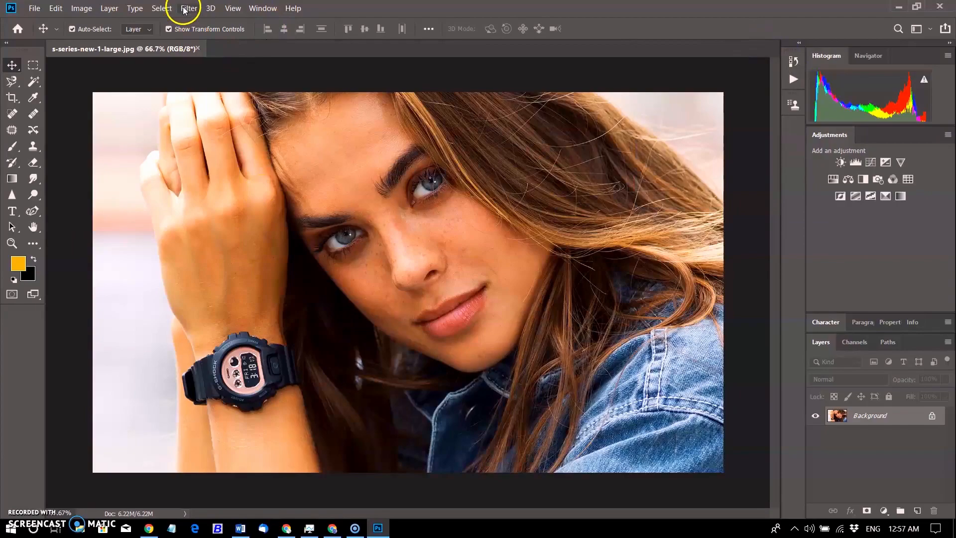
{"action": "left_click", "coordinate": [188, 8]}
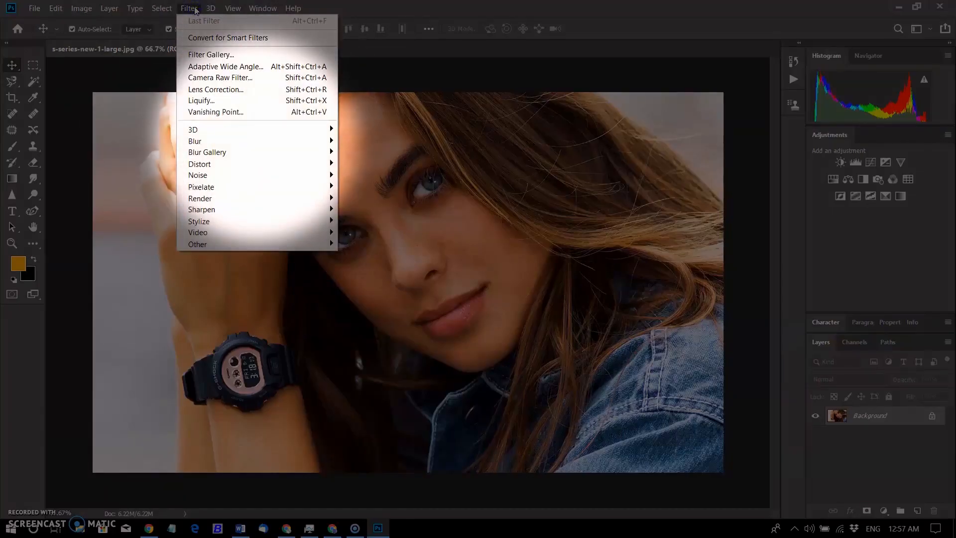
{"action": "mouse_move", "coordinate": [238, 78]}
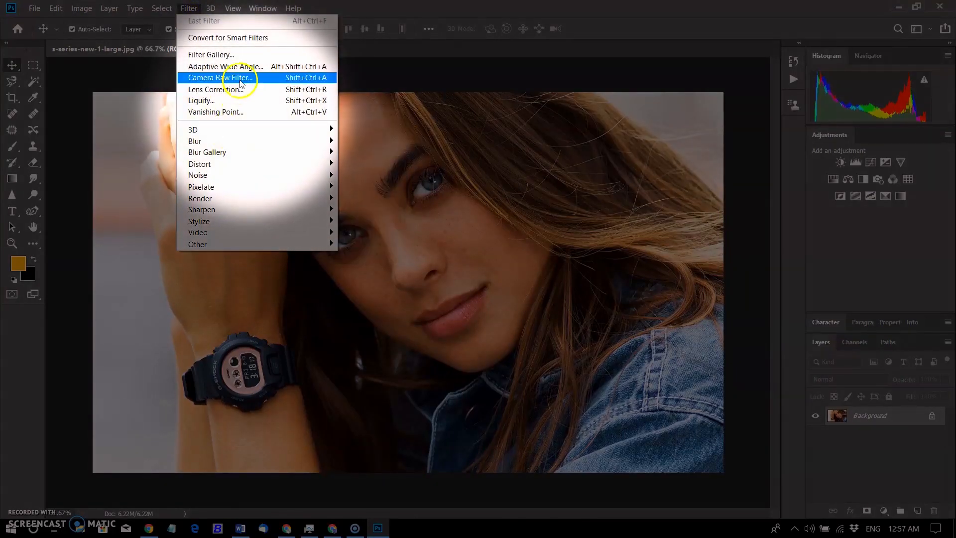
In the Camera Raw Filter, lower Texture to about -40 to soften the skin.
{"action": "left_click", "coordinate": [219, 78]}
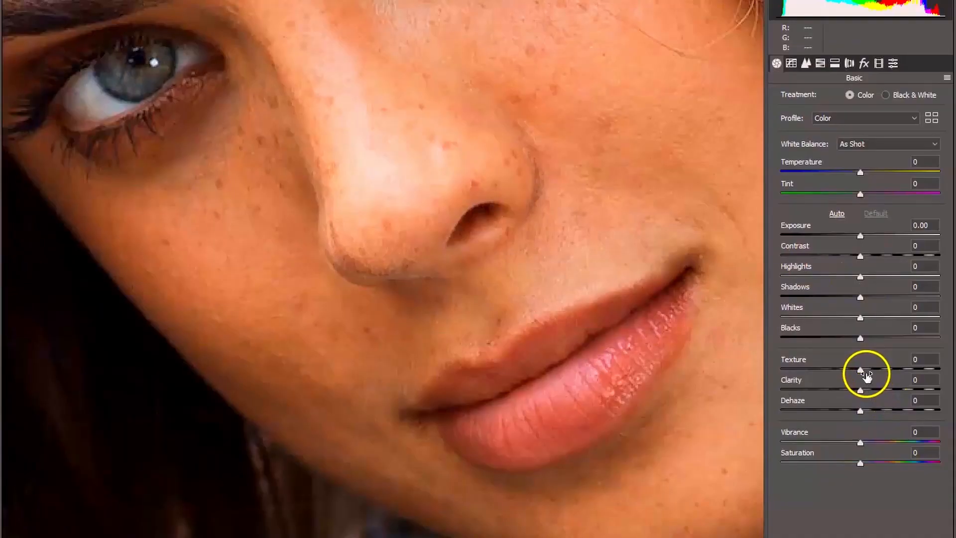
{"action": "left_click_drag", "start_coordinate": [860, 370], "coordinate": [846, 370]}
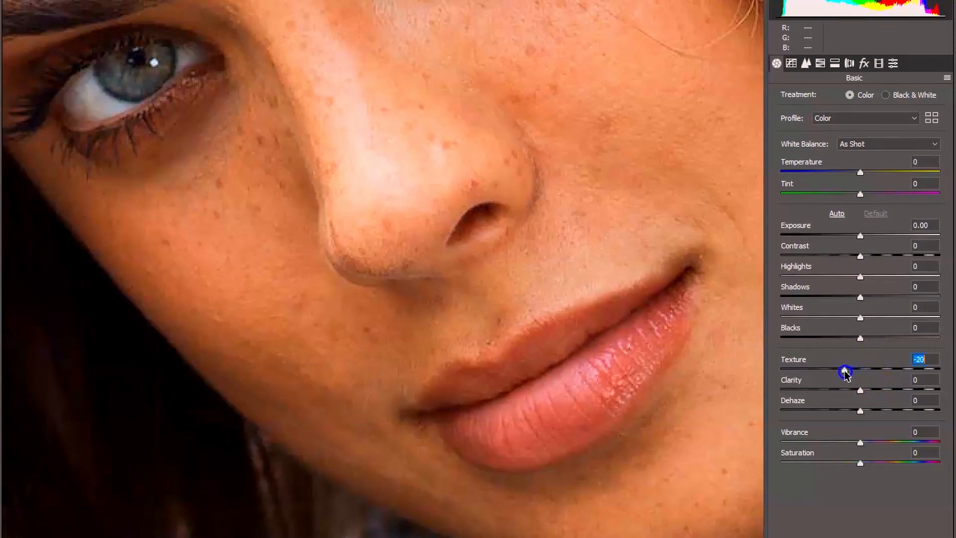
{"action": "left_click_drag", "start_coordinate": [845, 371], "coordinate": [828, 372]}
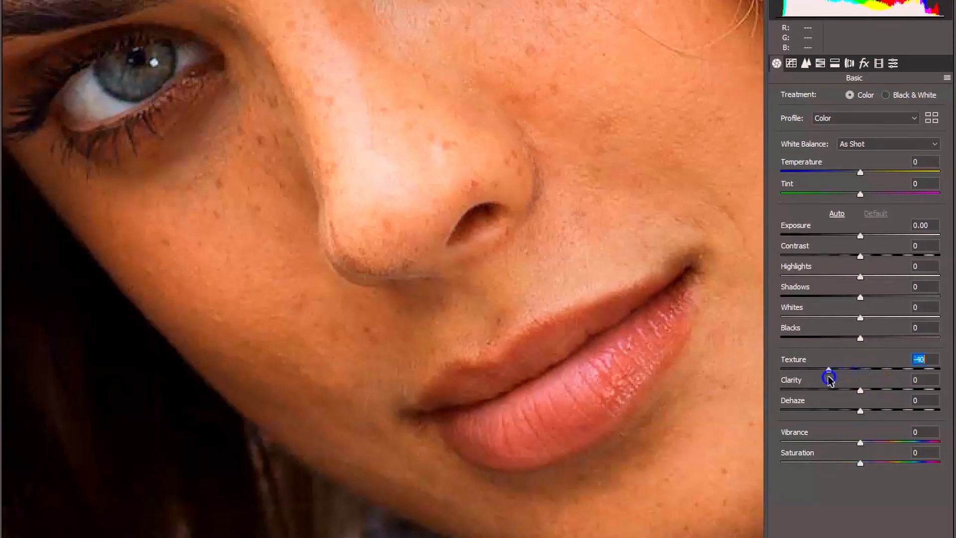
{"action": "left_click_drag", "start_coordinate": [830, 371], "coordinate": [806, 380]}
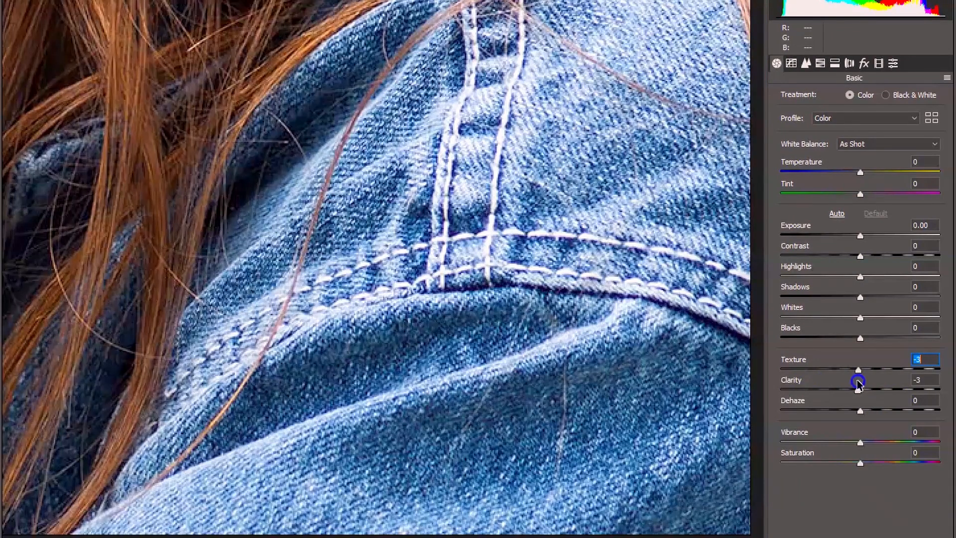
Raise Texture to about +73 to bring out the denim detail.
{"action": "left_click_drag", "start_coordinate": [860, 371], "coordinate": [920, 370]}
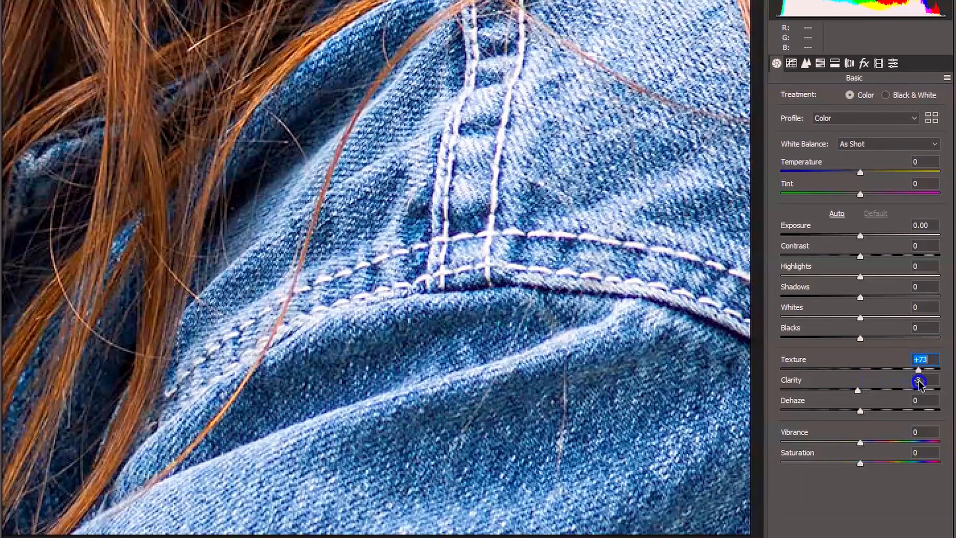
{"action": "left_click_drag", "start_coordinate": [917, 371], "coordinate": [942, 371]}
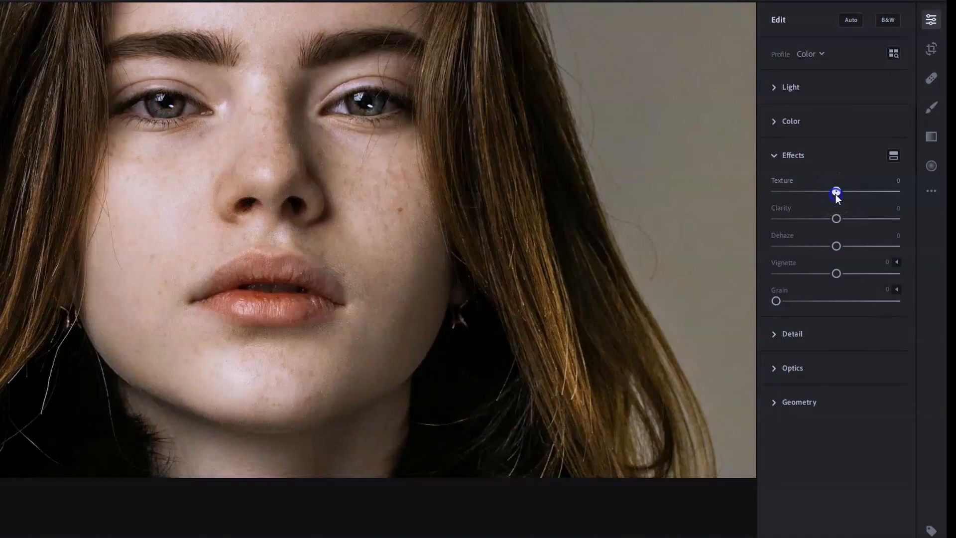
Soften the freckled portrait by dropping Texture to about -82.
{"action": "left_click_drag", "start_coordinate": [836, 192], "coordinate": [796, 192]}
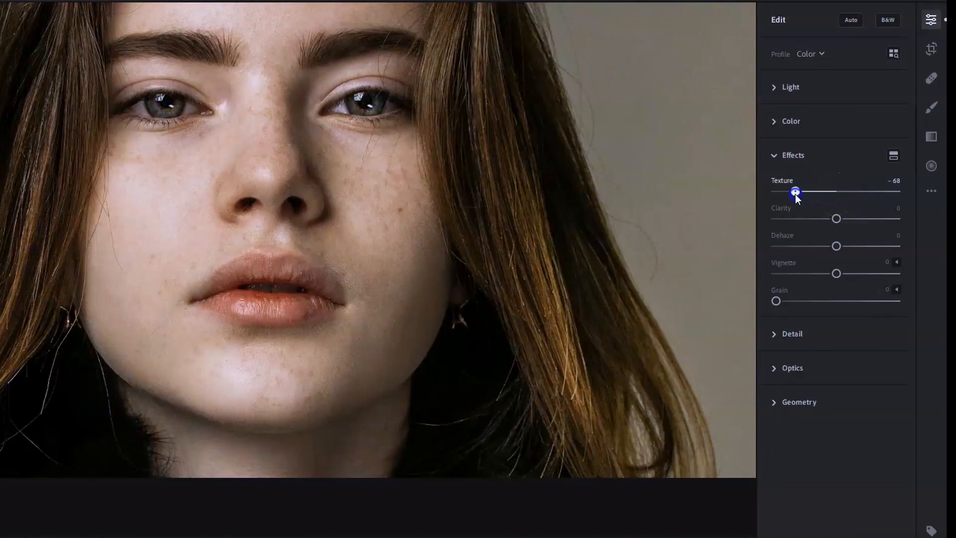
{"action": "left_click_drag", "start_coordinate": [796, 192], "coordinate": [790, 192]}
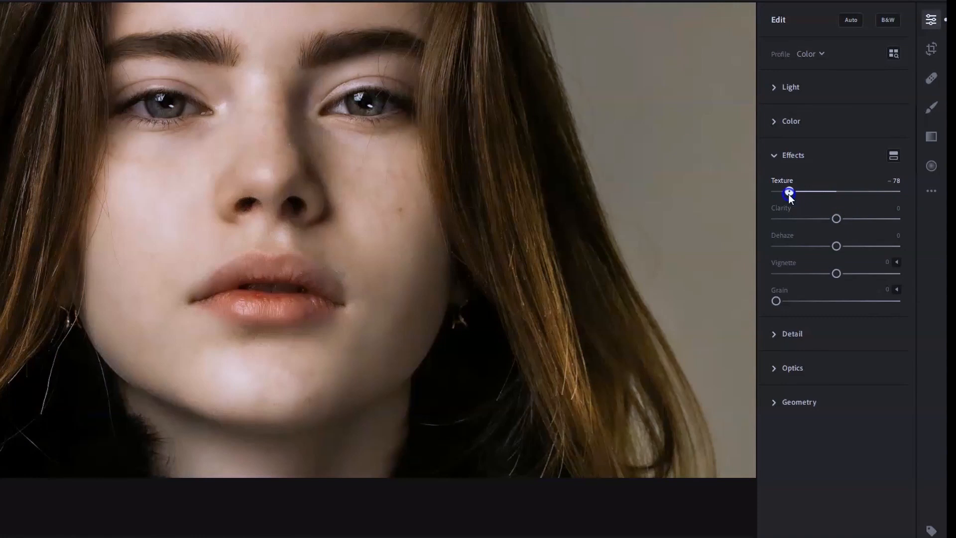
{"action": "left_click_drag", "start_coordinate": [788, 191], "coordinate": [786, 191]}
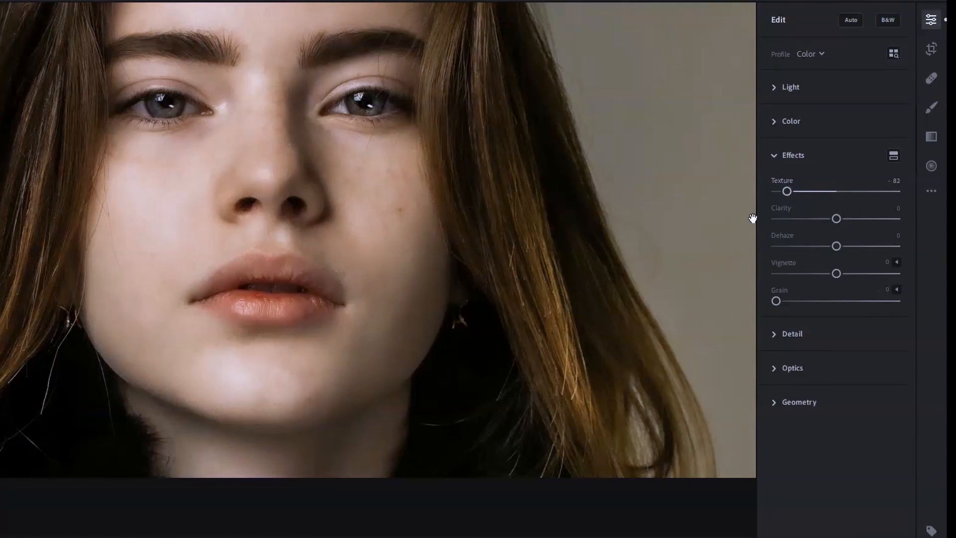
{"action": "left_click_drag", "start_coordinate": [786, 191], "coordinate": [840, 191]}
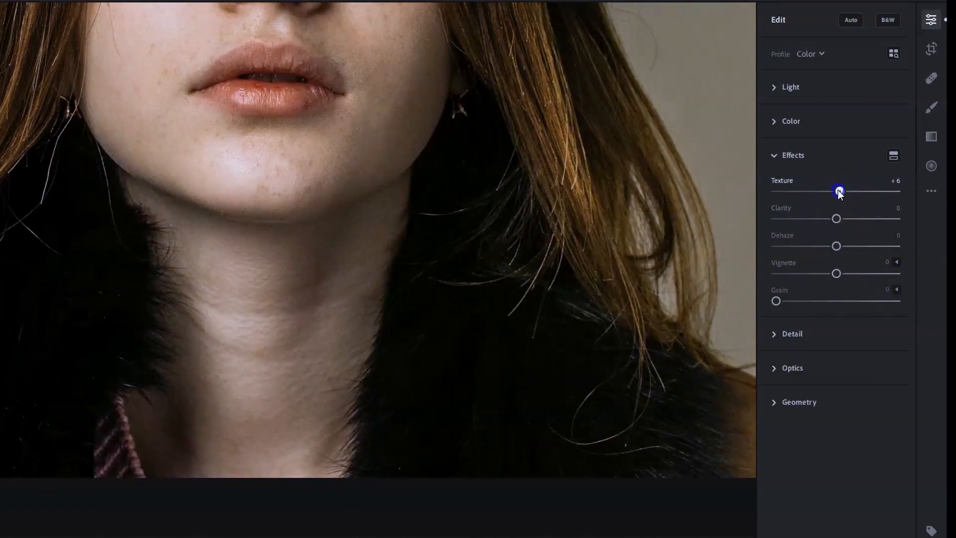
Sweep Texture up to its maximum of +100, dipping to +22 and back to +100.
{"action": "left_click_drag", "start_coordinate": [838, 192], "coordinate": [899, 191]}
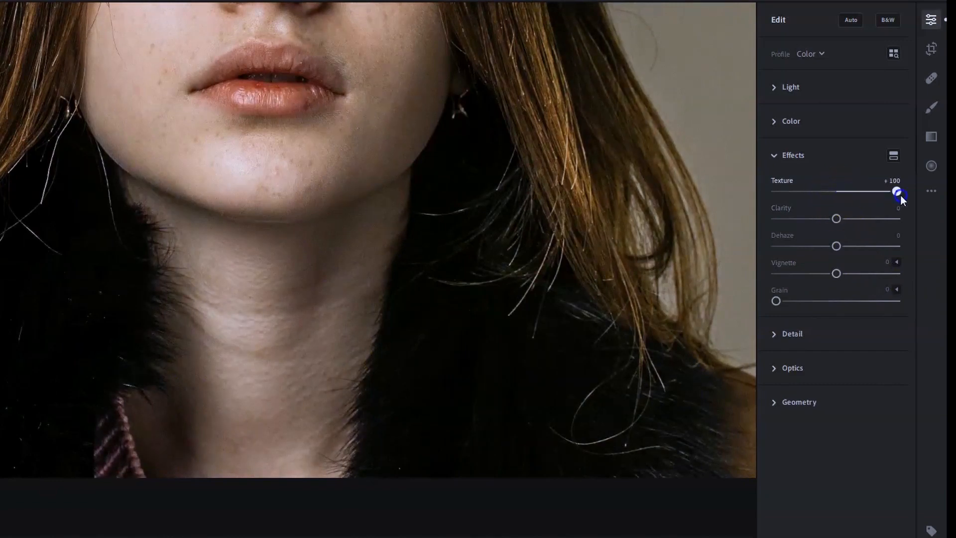
{"action": "left_click_drag", "start_coordinate": [898, 193], "coordinate": [850, 192]}
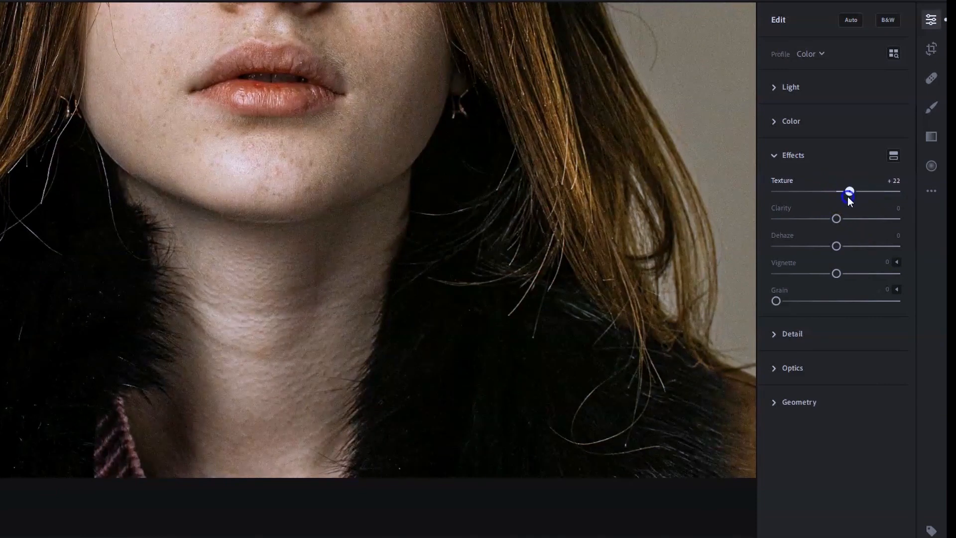
{"action": "left_click_drag", "start_coordinate": [850, 191], "coordinate": [914, 206]}
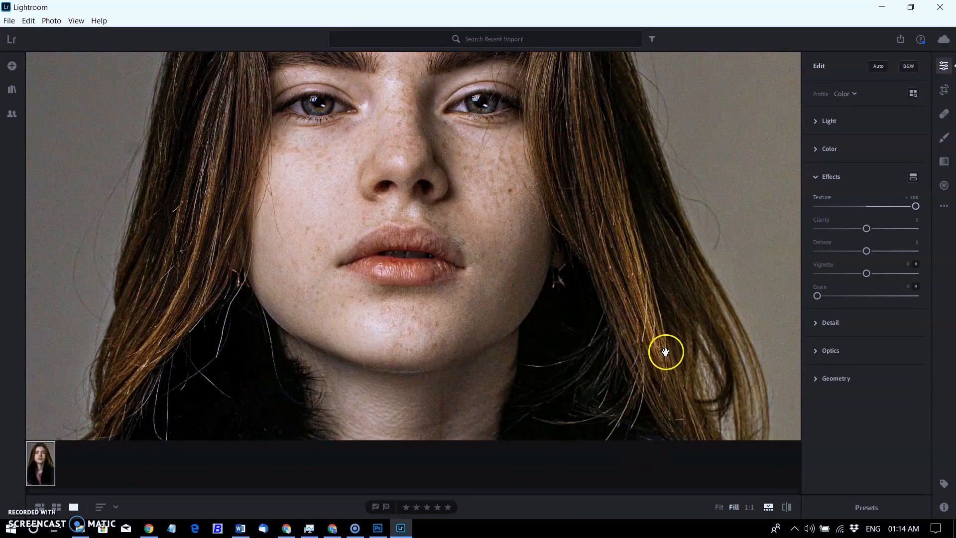
{"action": "mouse_move", "coordinate": [168, 270]}
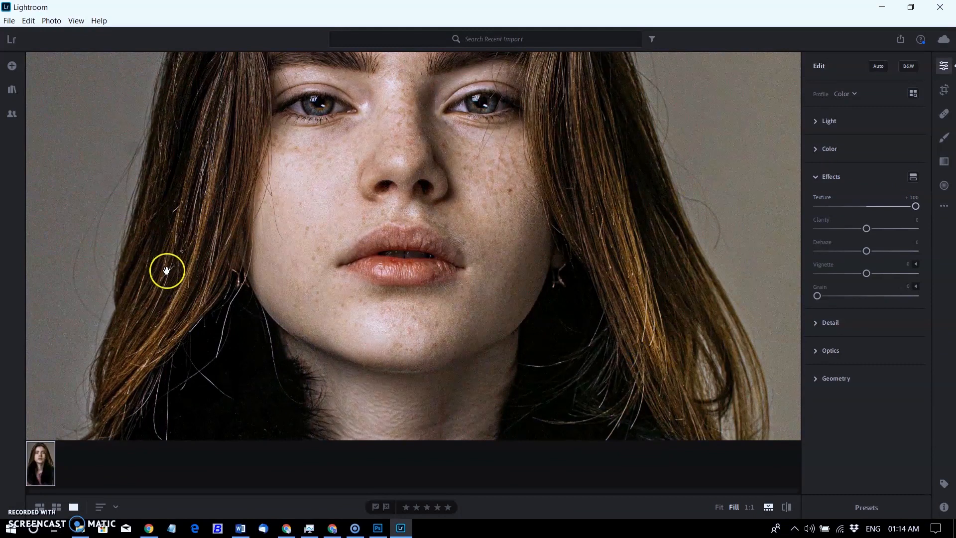
{"action": "mouse_move", "coordinate": [158, 289]}
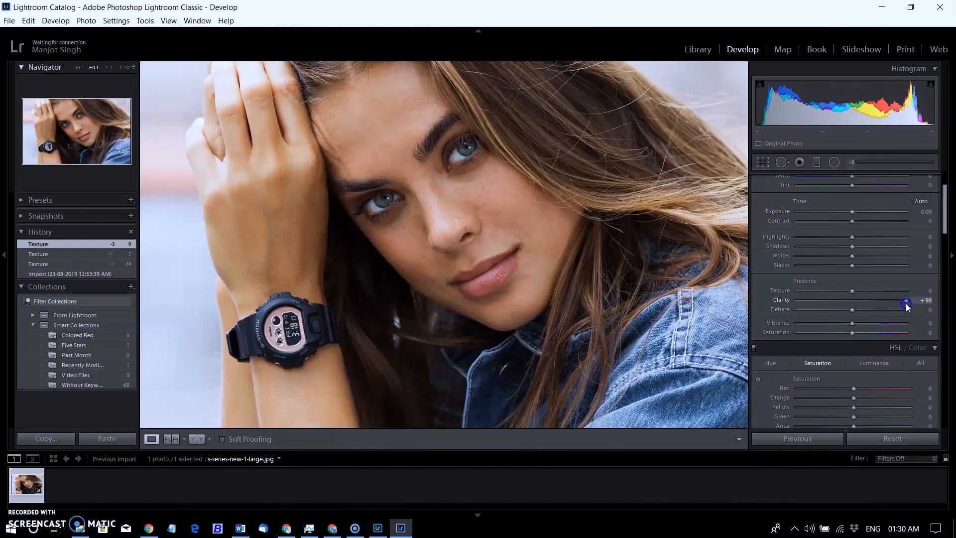
Raise Clarity near maximum and show the before/after views side by side.
{"action": "left_click_drag", "start_coordinate": [906, 301], "coordinate": [908, 300]}
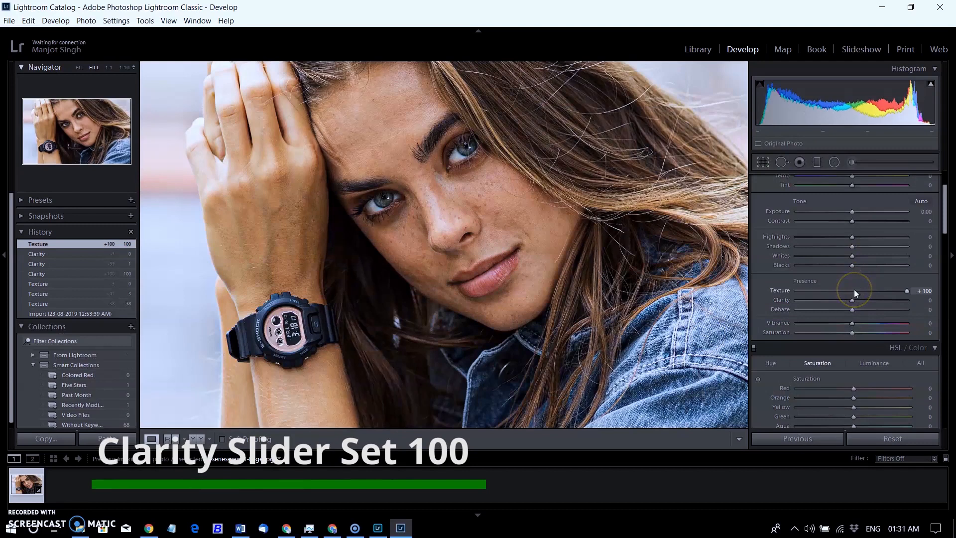
{"action": "left_click_drag", "start_coordinate": [906, 290], "coordinate": [854, 290]}
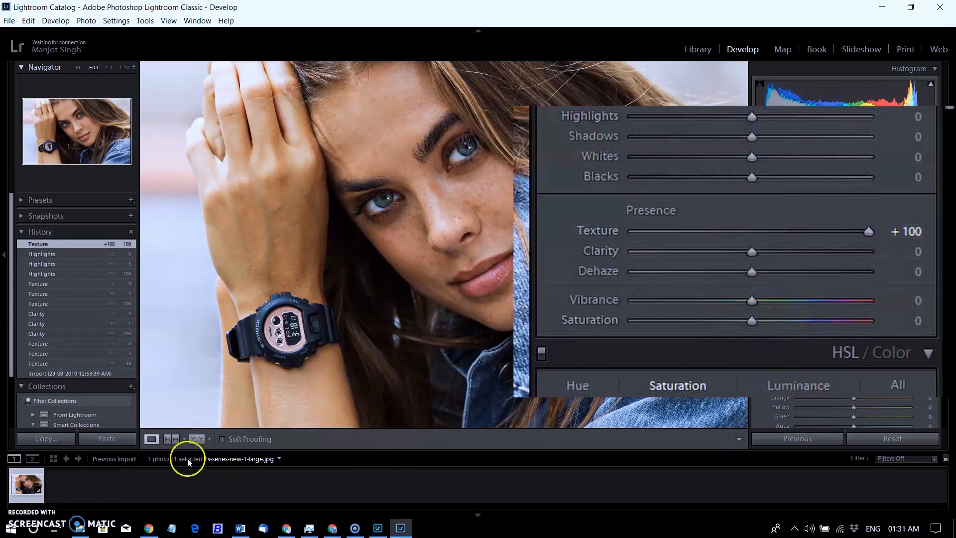
{"action": "left_click", "coordinate": [197, 439]}
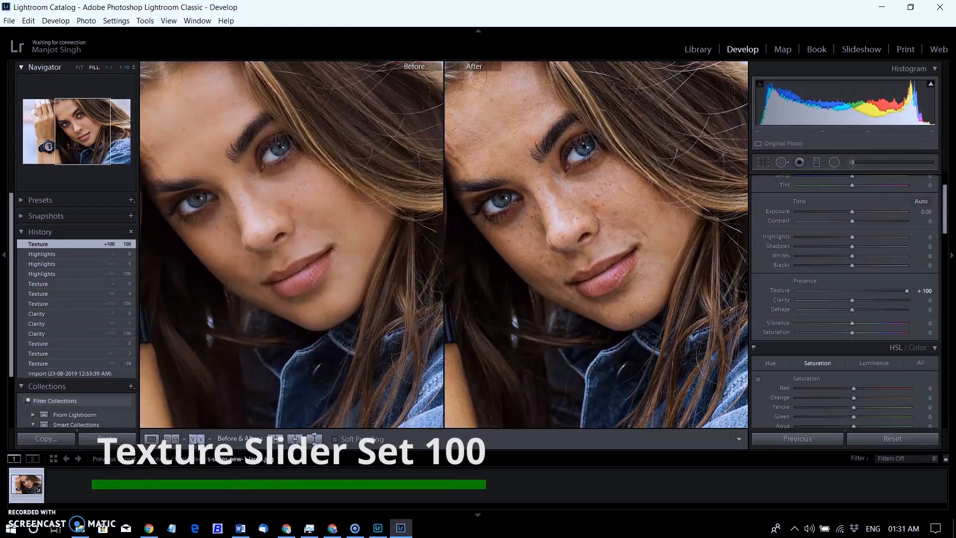
Set Texture and Clarity both to +100 and compare the gritty result with the original.
{"action": "left_click_drag", "start_coordinate": [914, 291], "coordinate": [854, 291]}
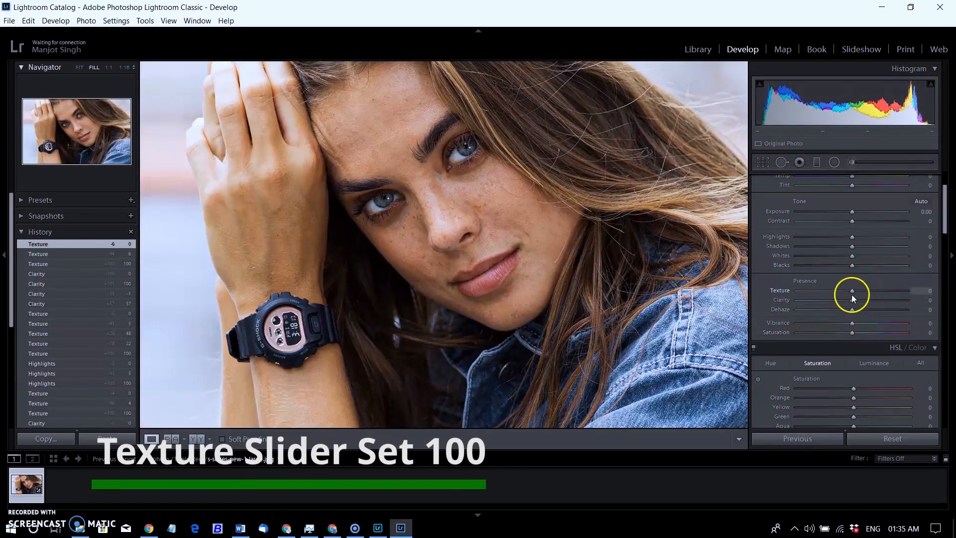
{"action": "left_click_drag", "start_coordinate": [853, 290], "coordinate": [904, 291]}
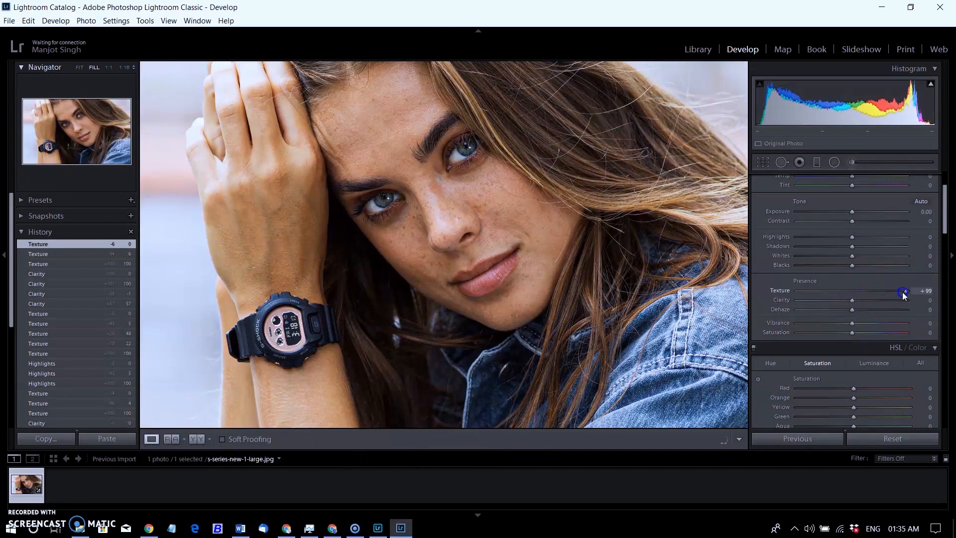
{"action": "left_click_drag", "start_coordinate": [902, 290], "coordinate": [862, 232]}
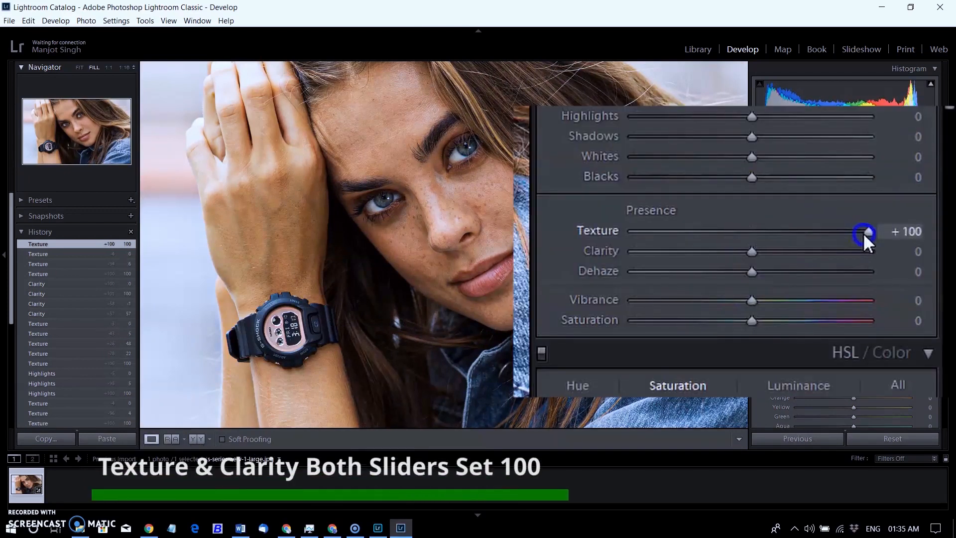
{"action": "left_click_drag", "start_coordinate": [752, 251], "coordinate": [868, 251]}
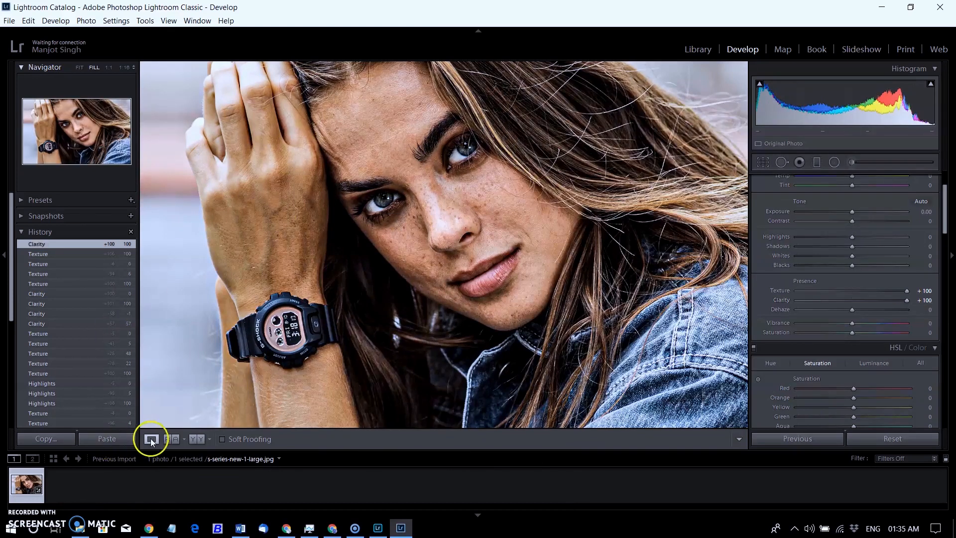
{"action": "mouse_move", "coordinate": [198, 439]}
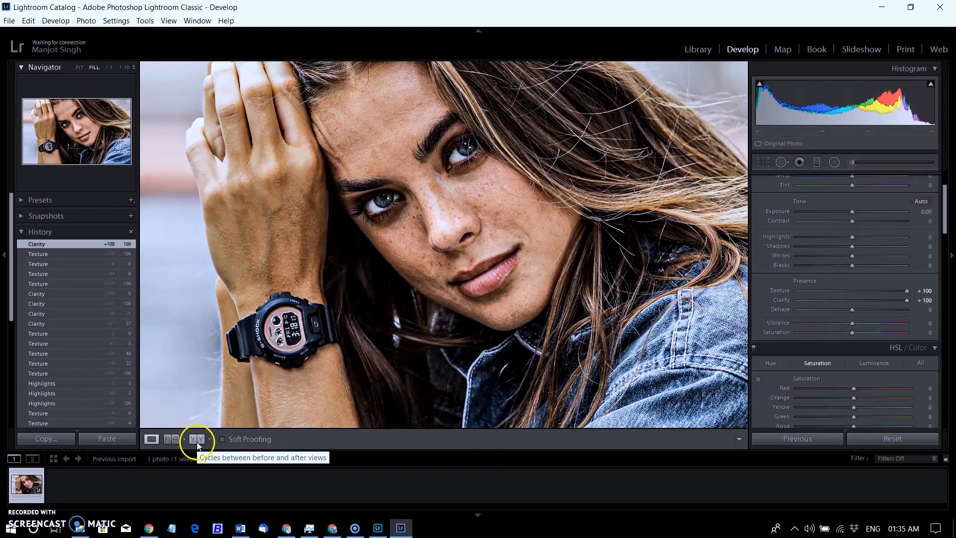
{"action": "left_click", "coordinate": [174, 439]}
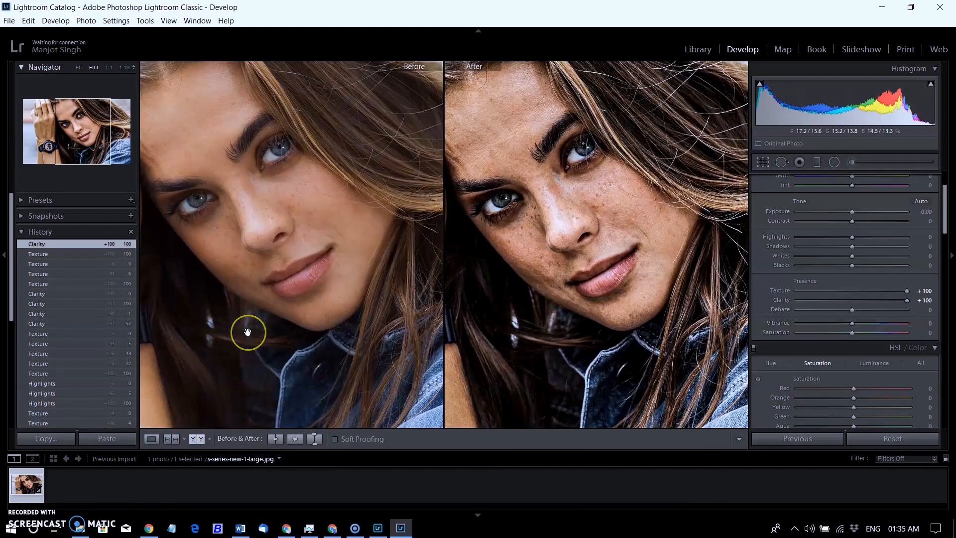
{"action": "mouse_move", "coordinate": [455, 296]}
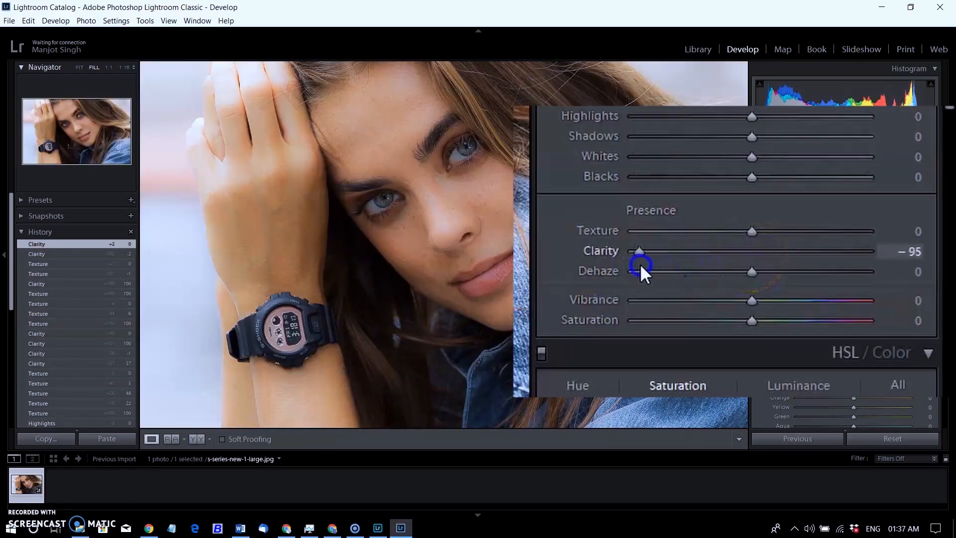
Drop Texture to -100 and Clarity to -100 for a soft, waxy look, then compare views.
{"action": "left_click_drag", "start_coordinate": [641, 251], "coordinate": [632, 251]}
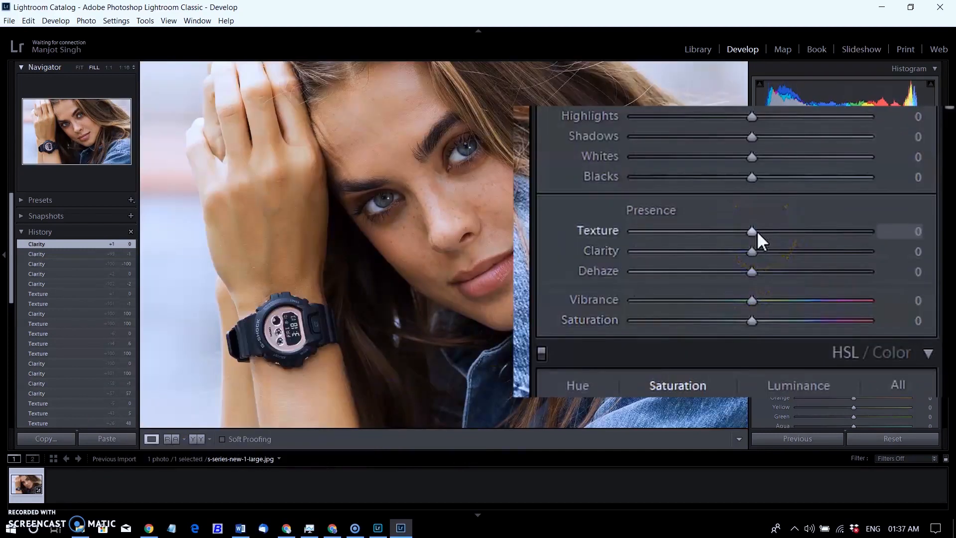
{"action": "left_click_drag", "start_coordinate": [753, 230], "coordinate": [633, 231]}
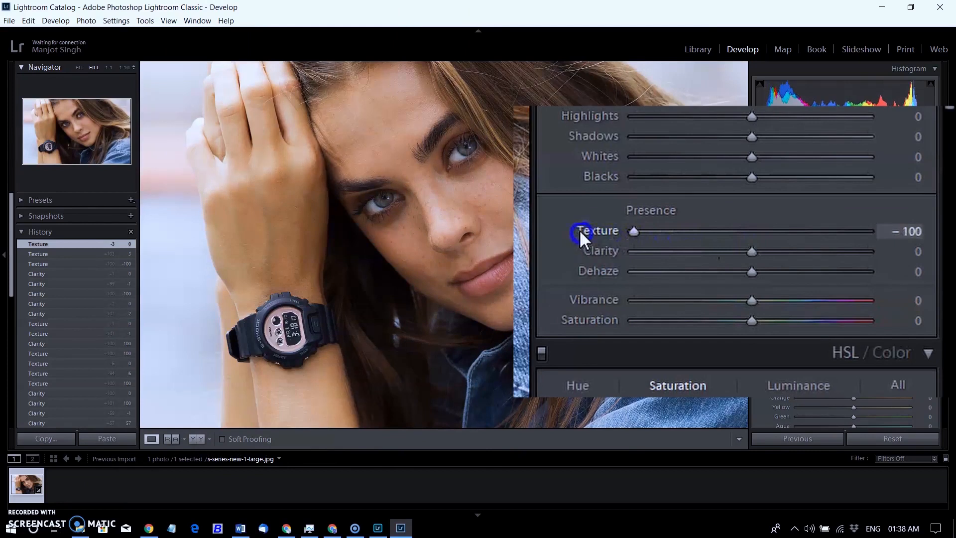
{"action": "left_click_drag", "start_coordinate": [751, 251], "coordinate": [633, 251]}
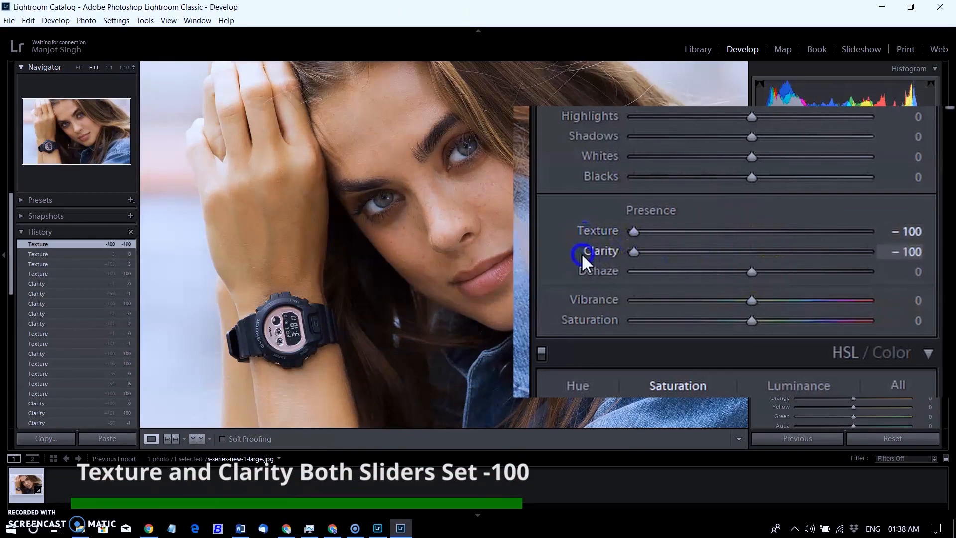
{"action": "left_click", "coordinate": [190, 439]}
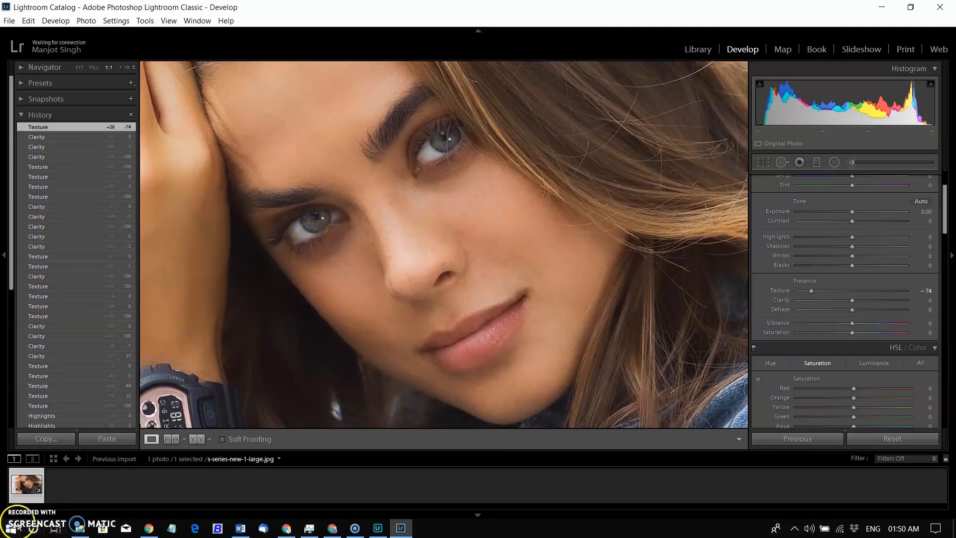
Bring the global Texture back to roughly +2 with Clarity at 0.
{"action": "left_click_drag", "start_coordinate": [829, 289], "coordinate": [869, 289]}
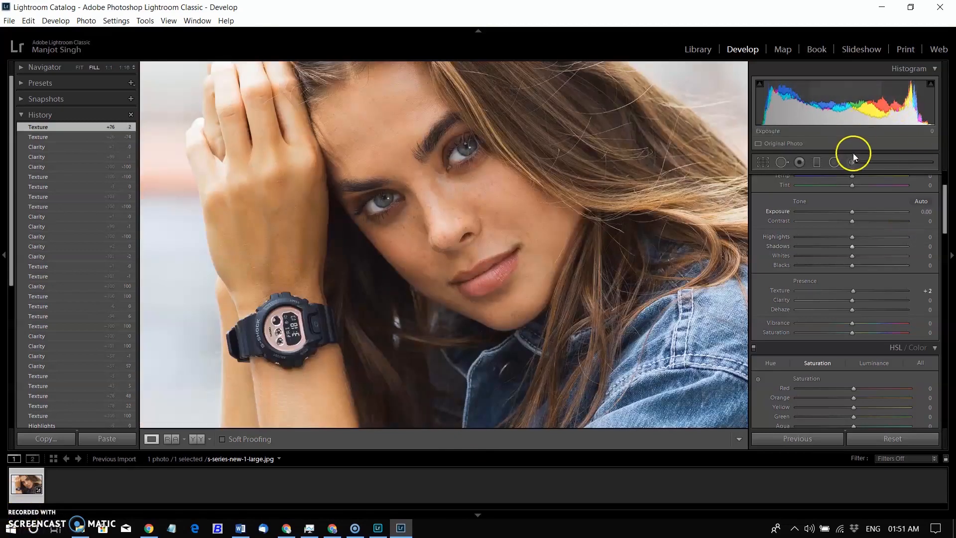
{"action": "left_click_drag", "start_coordinate": [869, 289], "coordinate": [811, 290]}
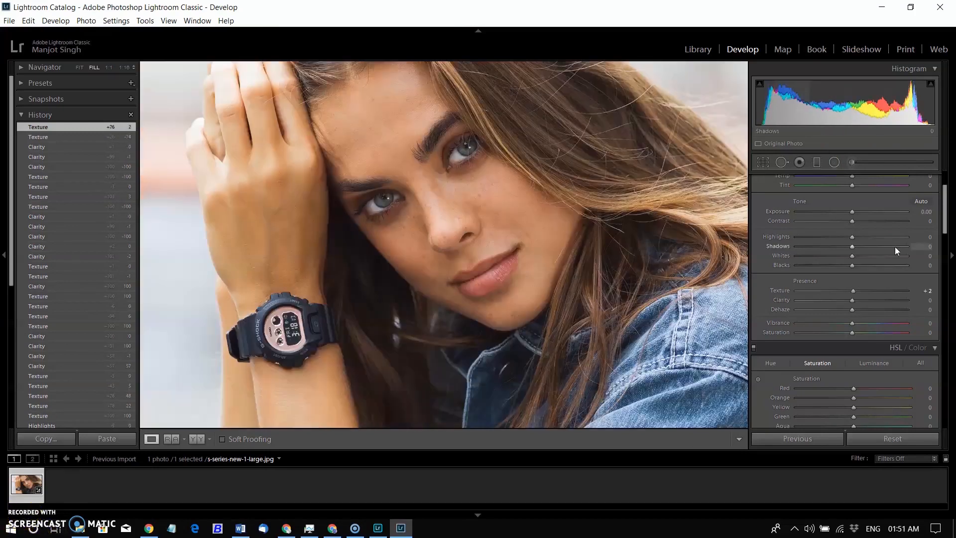
{"action": "left_click_drag", "start_coordinate": [852, 290], "coordinate": [810, 289]}
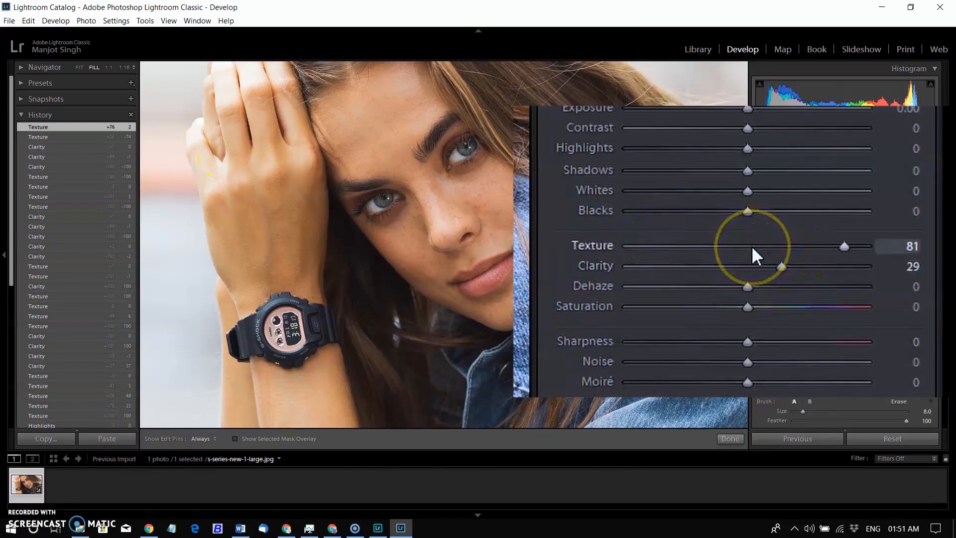
Reset brush Texture, raise brush Exposure and paint strokes over forehead, under-eye and cheek skin.
{"action": "left_click_drag", "start_coordinate": [844, 246], "coordinate": [750, 246]}
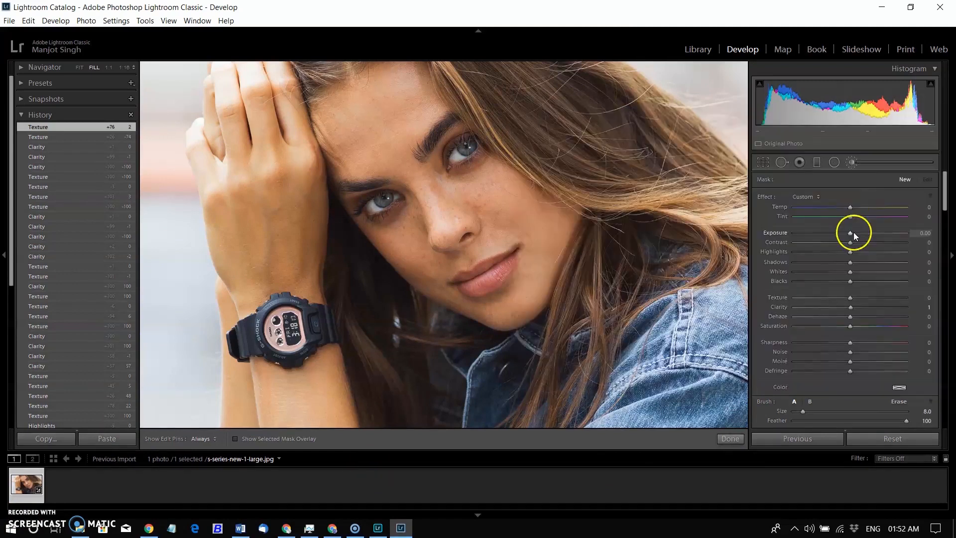
{"action": "left_click_drag", "start_coordinate": [849, 233], "coordinate": [869, 233]}
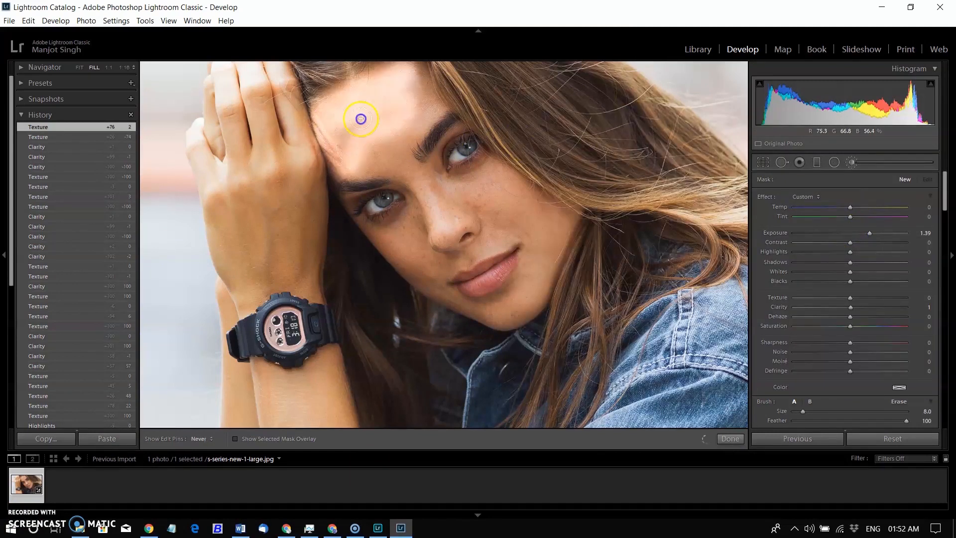
{"action": "left_click_drag", "start_coordinate": [360, 118], "coordinate": [382, 233]}
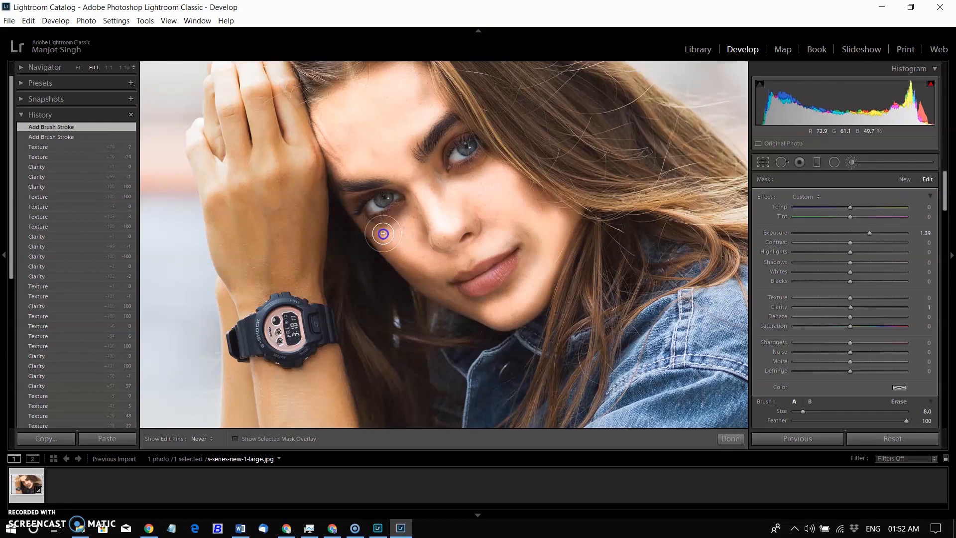
{"action": "left_click_drag", "start_coordinate": [383, 233], "coordinate": [233, 358]}
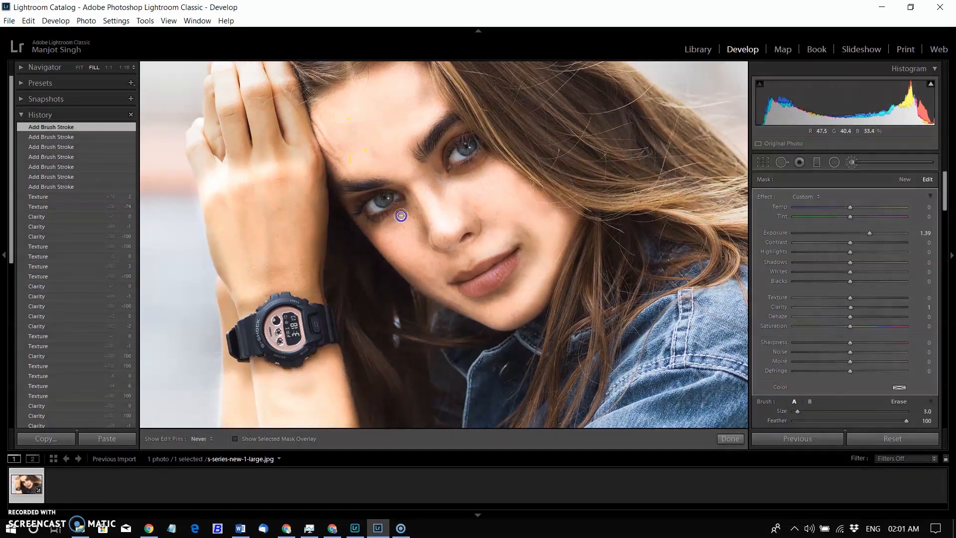
{"action": "left_click_drag", "start_coordinate": [869, 233], "coordinate": [866, 233]}
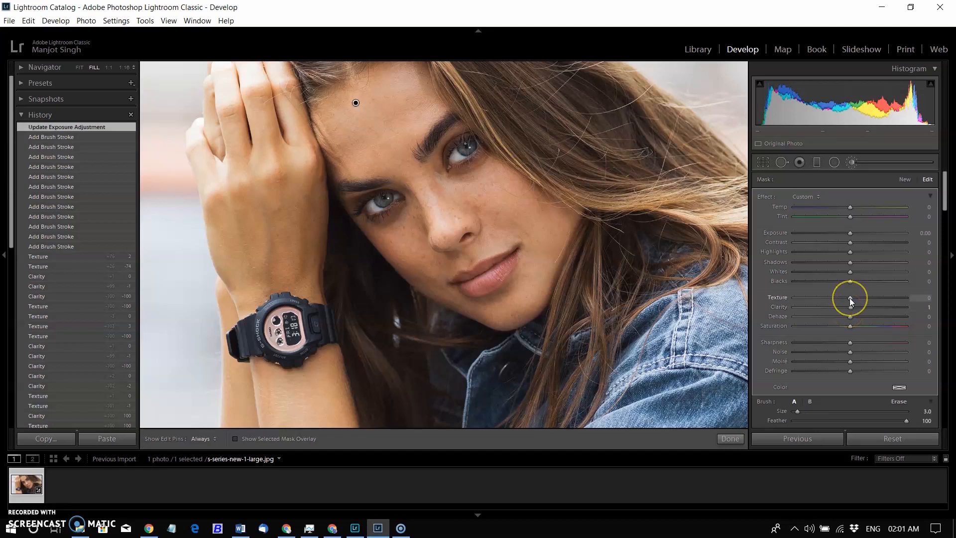
Lower the brush Texture to about -69 to soften the painted skin.
{"action": "left_click_drag", "start_coordinate": [850, 299], "coordinate": [811, 299]}
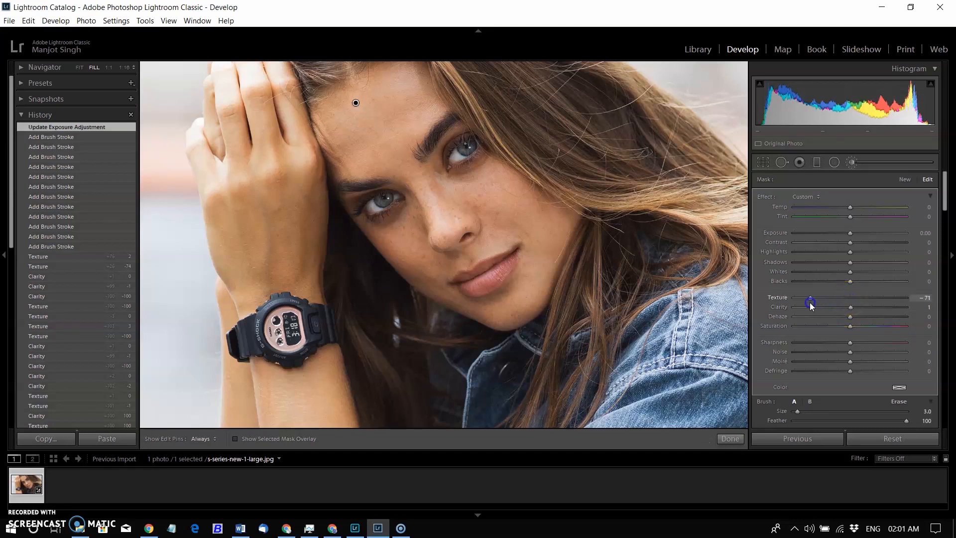
{"action": "left_click_drag", "start_coordinate": [811, 300], "coordinate": [800, 300]}
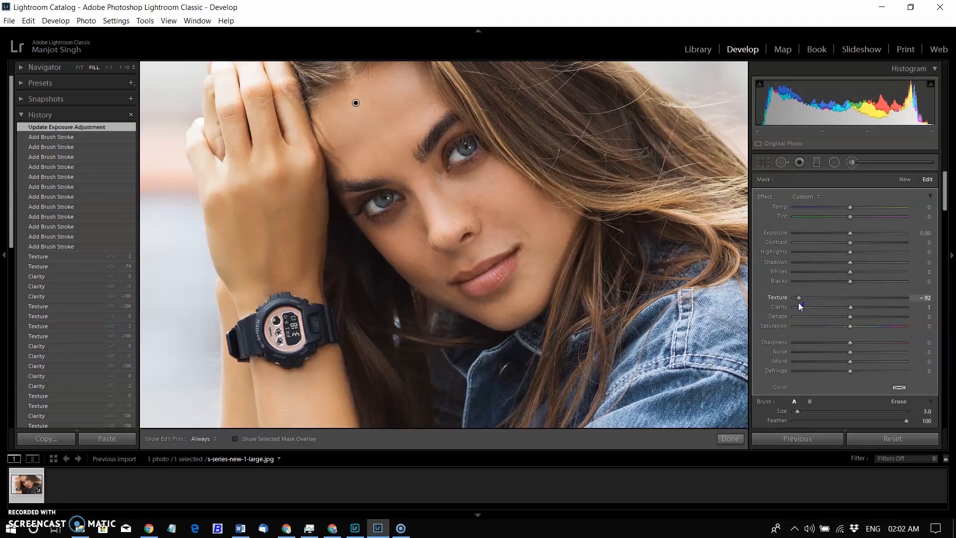
{"action": "left_click_drag", "start_coordinate": [801, 297], "coordinate": [826, 298]}
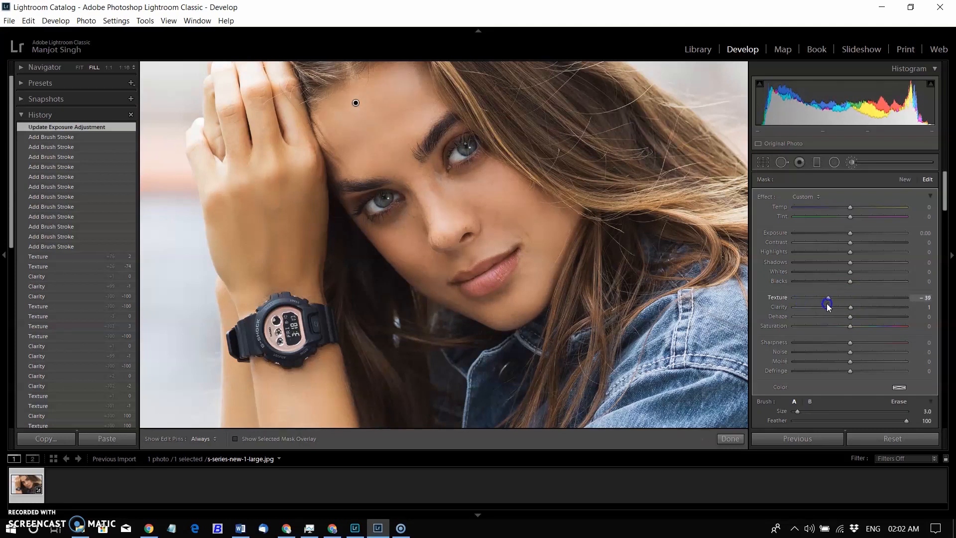
{"action": "left_click_drag", "start_coordinate": [828, 298], "coordinate": [812, 298]}
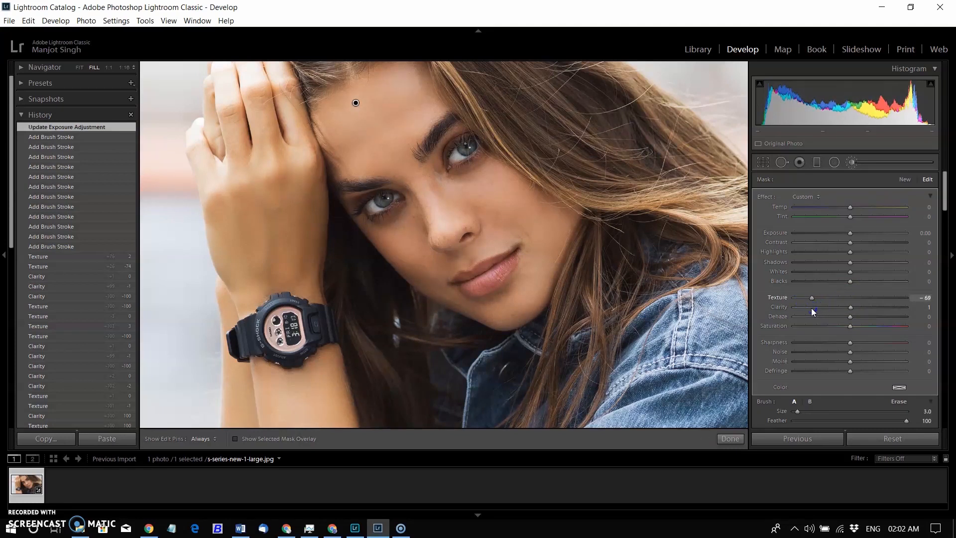
Toggle the red mask overlay and show original and edited photo side by side.
{"action": "left_click", "coordinate": [237, 439]}
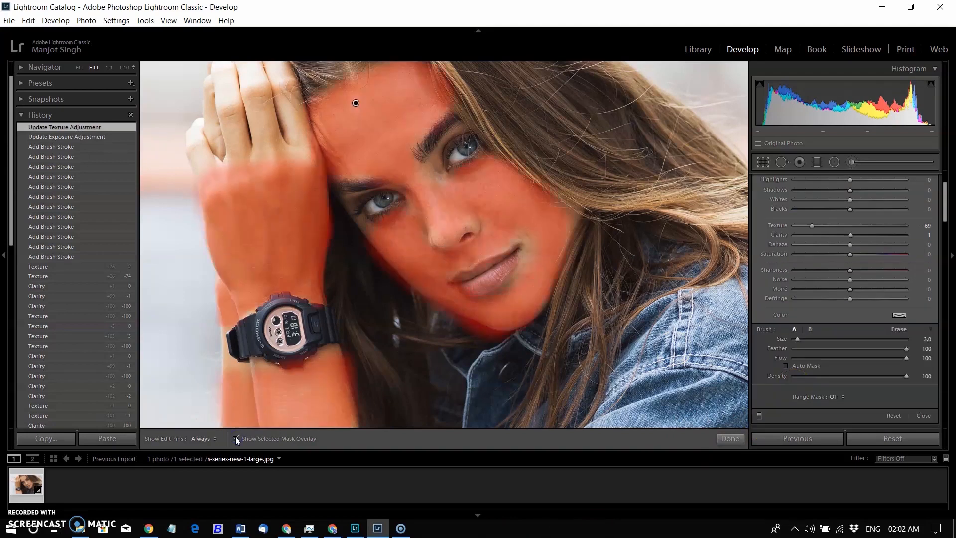
{"action": "left_click", "coordinate": [237, 438]}
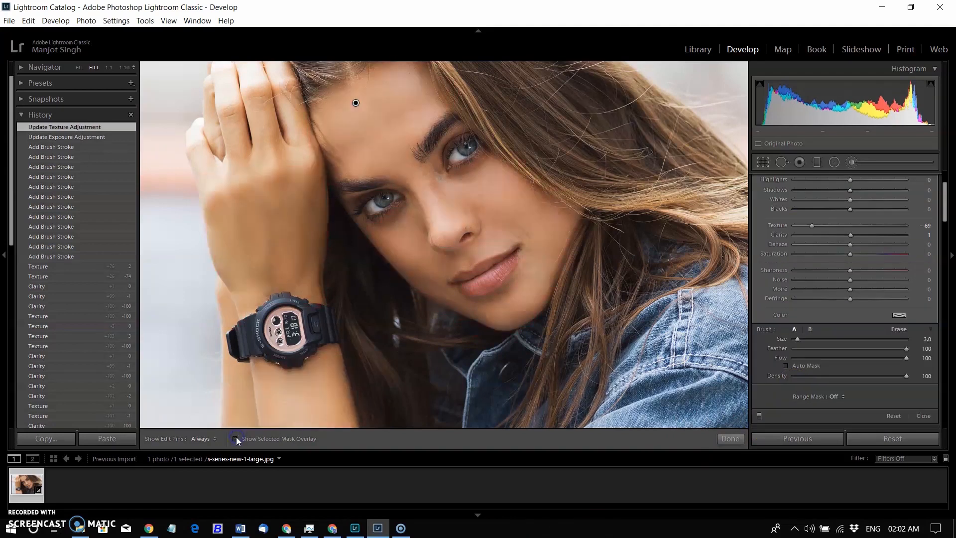
{"action": "left_click", "coordinate": [196, 440]}
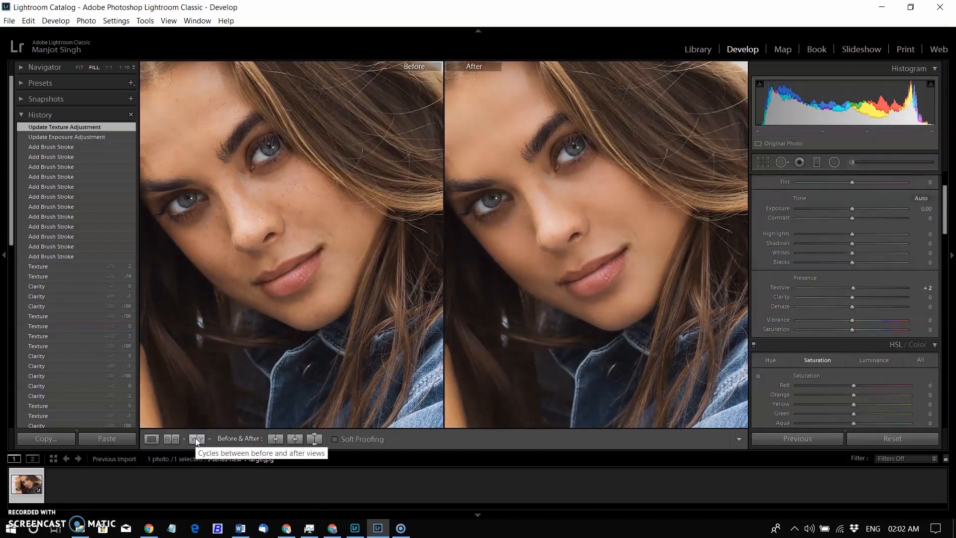
Add a new brush adjustment with Texture about +31 for hair and eyes and compare before/after.
{"action": "left_click", "coordinate": [852, 162]}
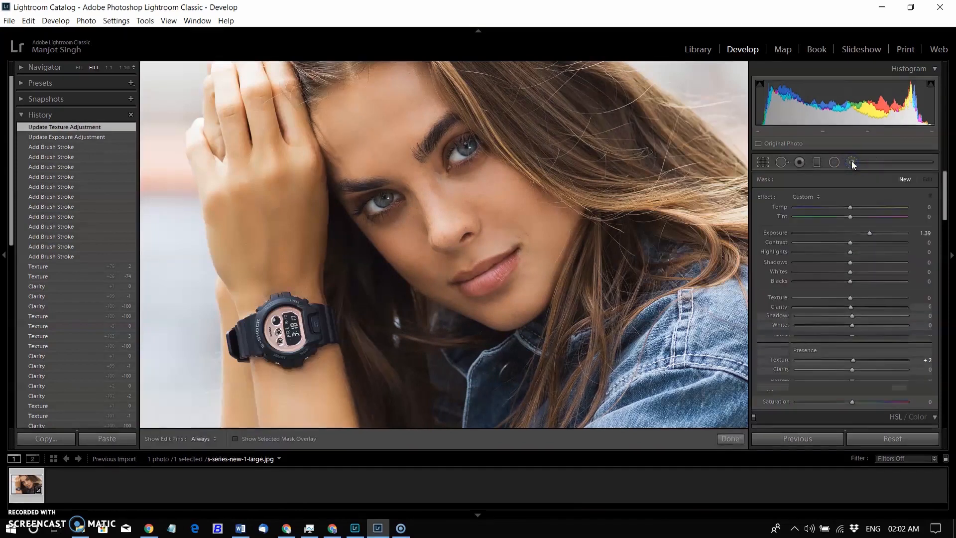
{"action": "left_click", "coordinate": [853, 162]}
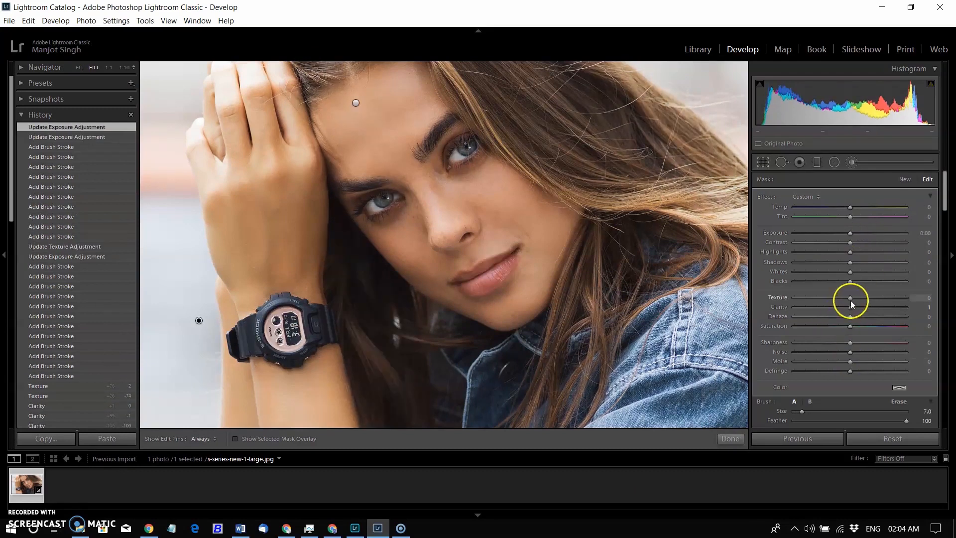
{"action": "left_click_drag", "start_coordinate": [849, 298], "coordinate": [868, 297]}
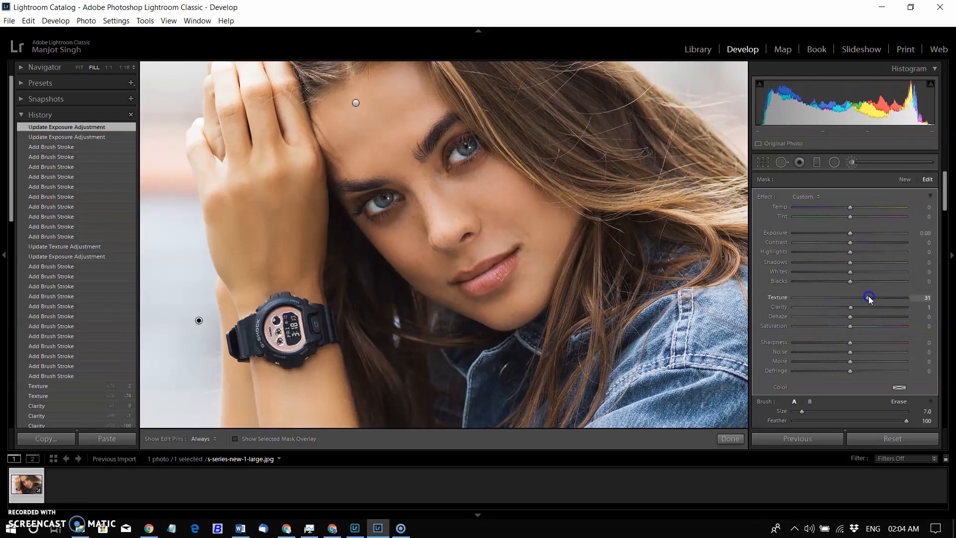
{"action": "left_click", "coordinate": [197, 438]}
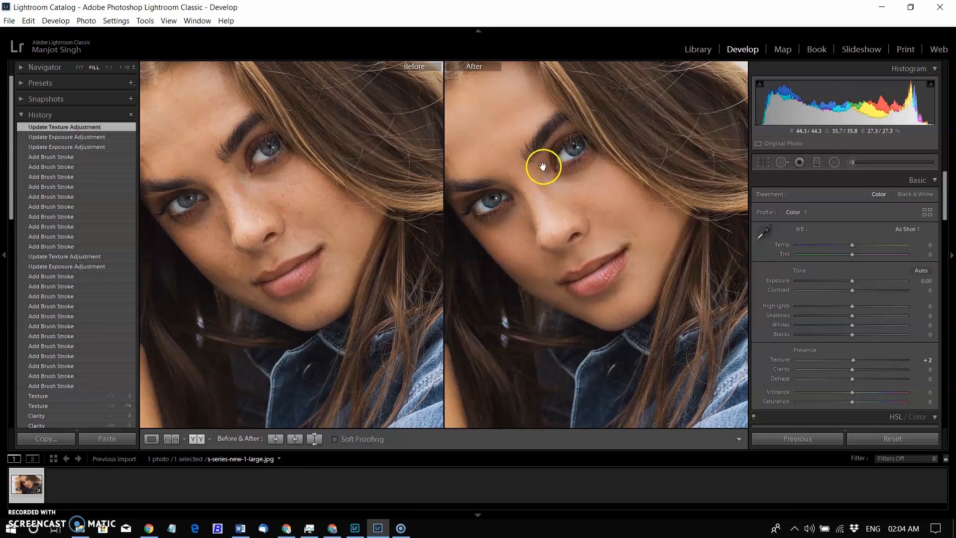
{"action": "mouse_move", "coordinate": [510, 253]}
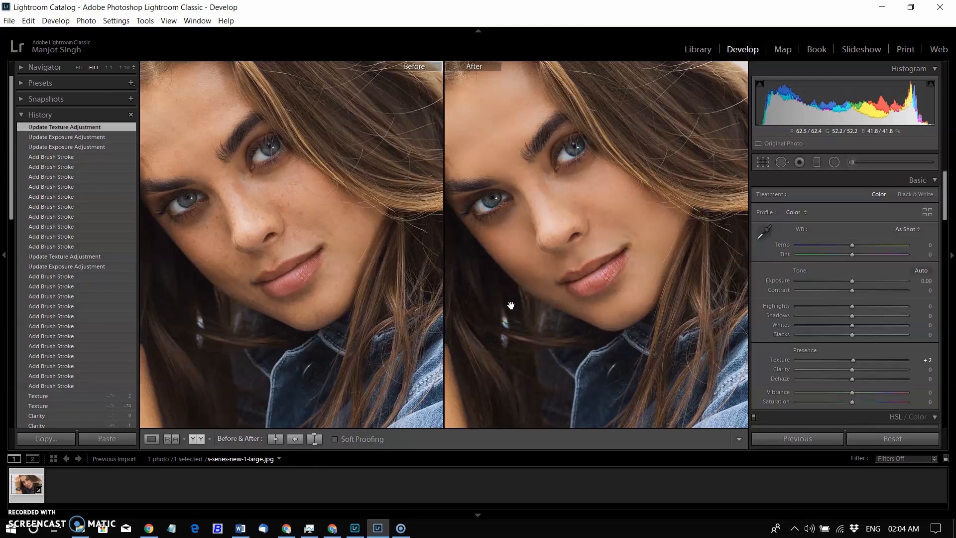
Open s-series-new-1-large.jpg from recent files and duplicate the Background layer with Ctrl+J.
{"action": "left_click", "coordinate": [331, 528]}
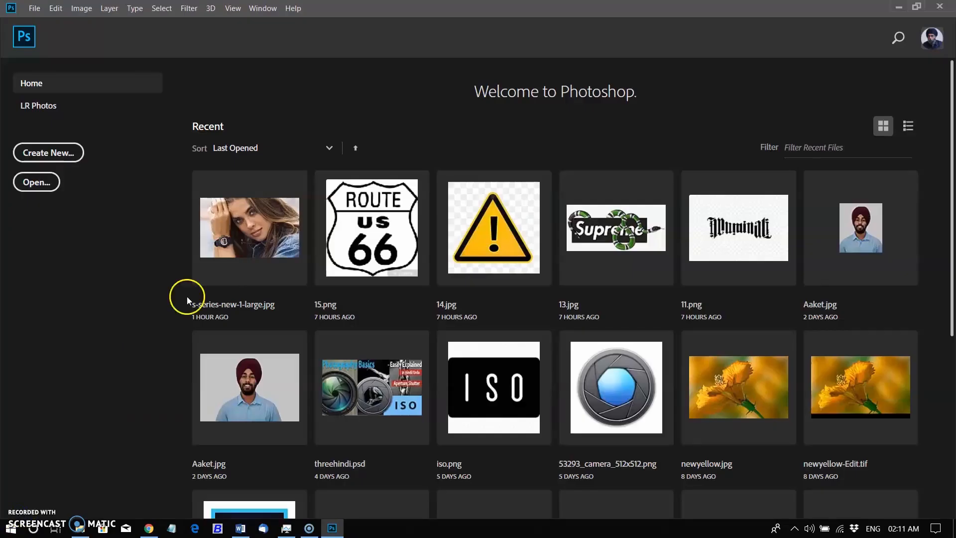
{"action": "mouse_move", "coordinate": [249, 229]}
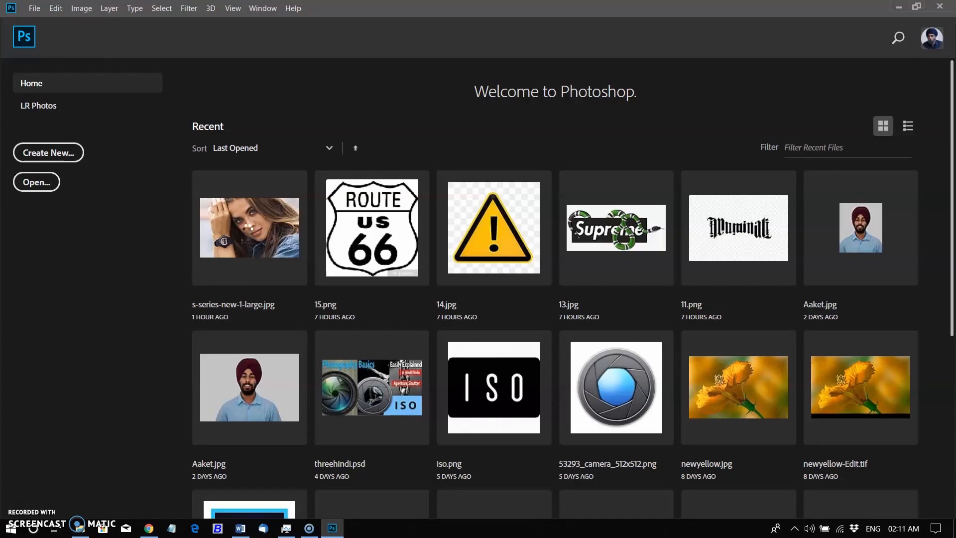
{"action": "double_click", "coordinate": [249, 227]}
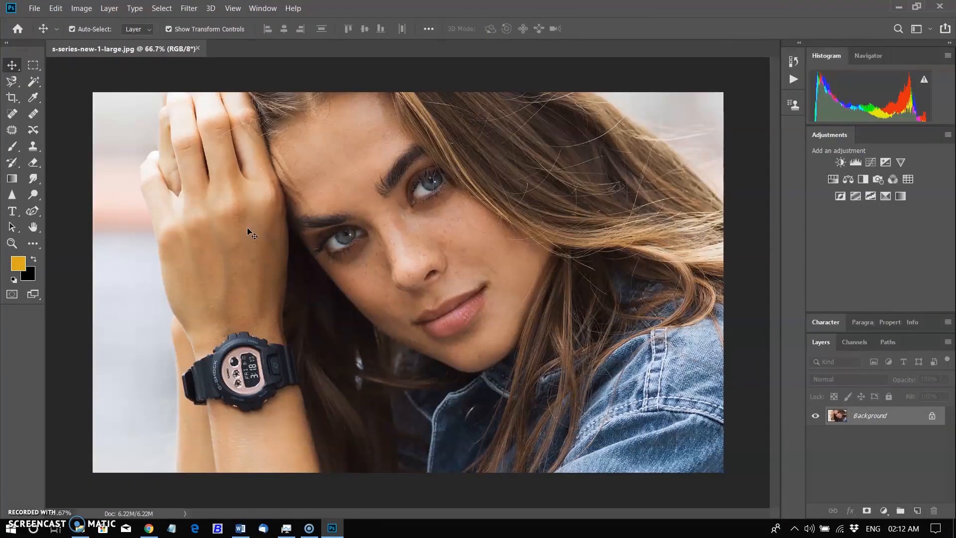
{"action": "key", "text": "ctrl+j"}
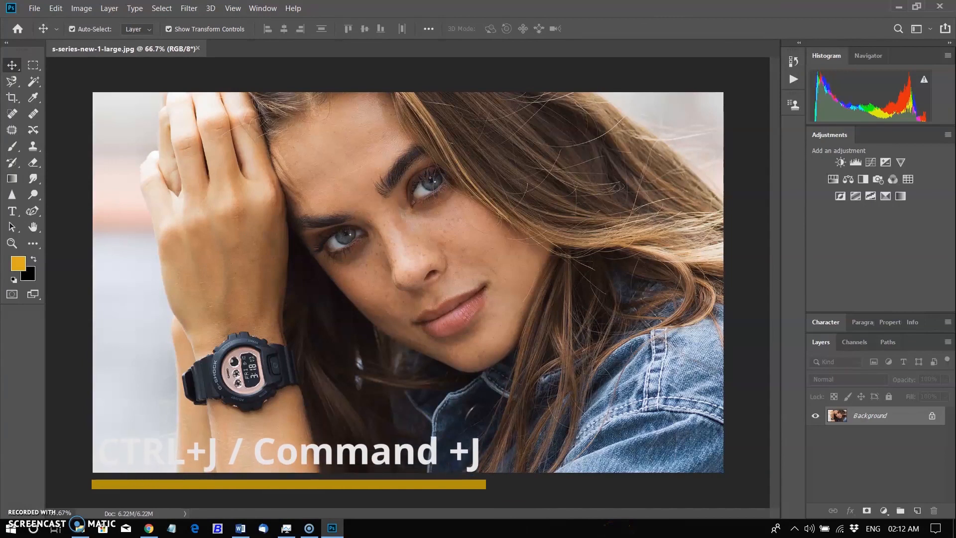
{"action": "key", "text": "ctrl+j"}
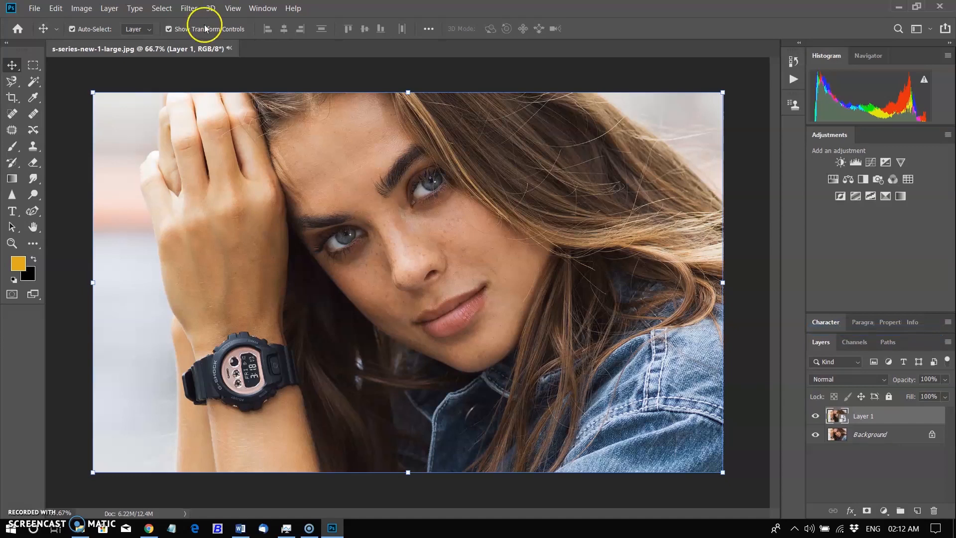
Apply the Camera Raw Filter texture reduction to the duplicate layer as a smart filter and commit it.
{"action": "left_click", "coordinate": [188, 8]}
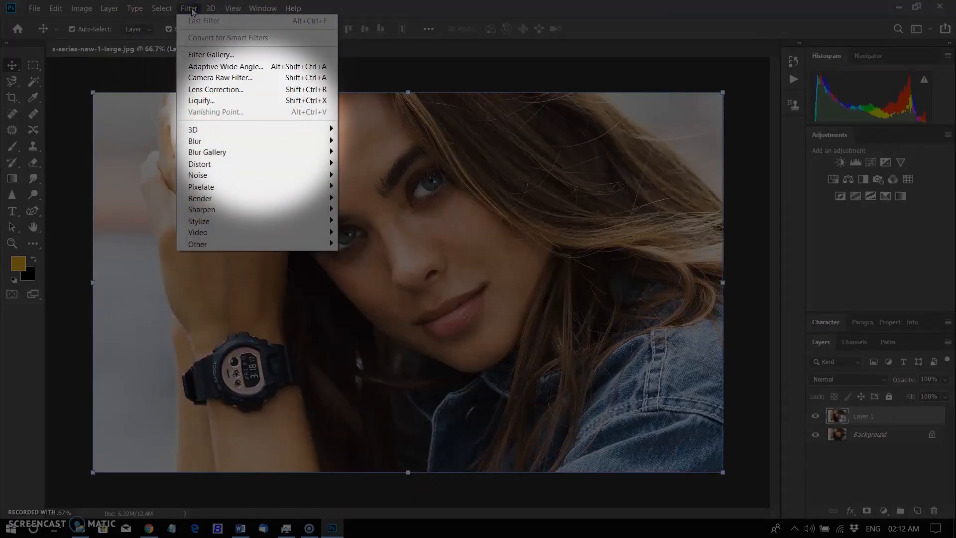
{"action": "mouse_move", "coordinate": [220, 78]}
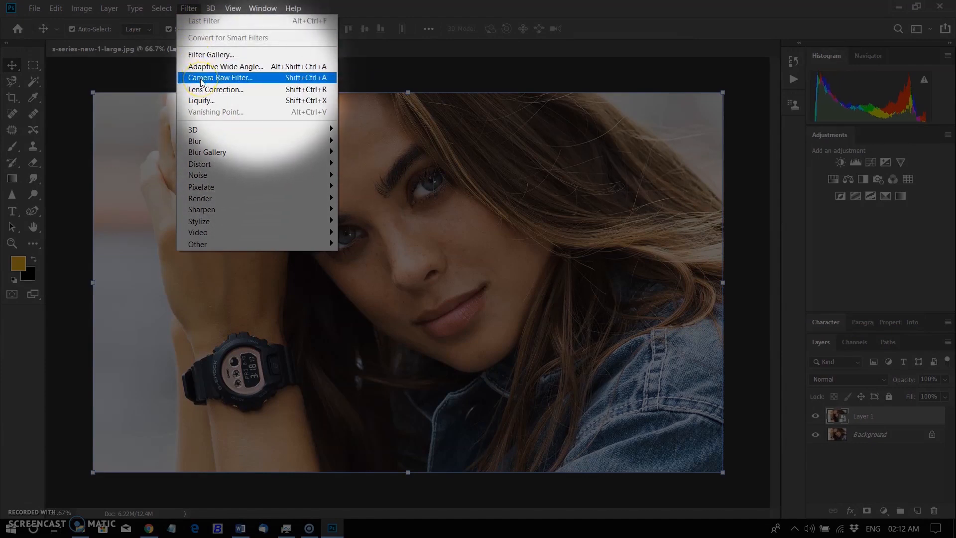
{"action": "left_click", "coordinate": [219, 78]}
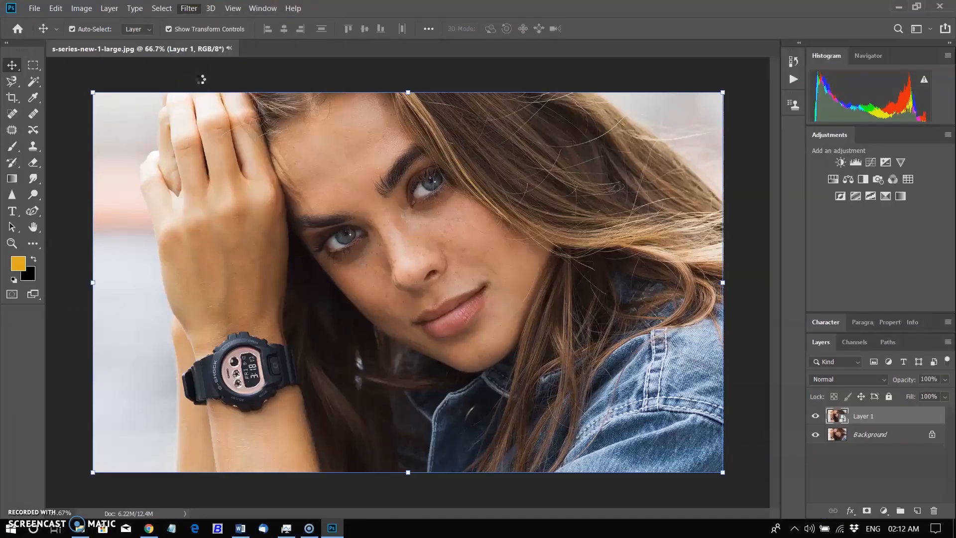
{"action": "left_click", "coordinate": [188, 8]}
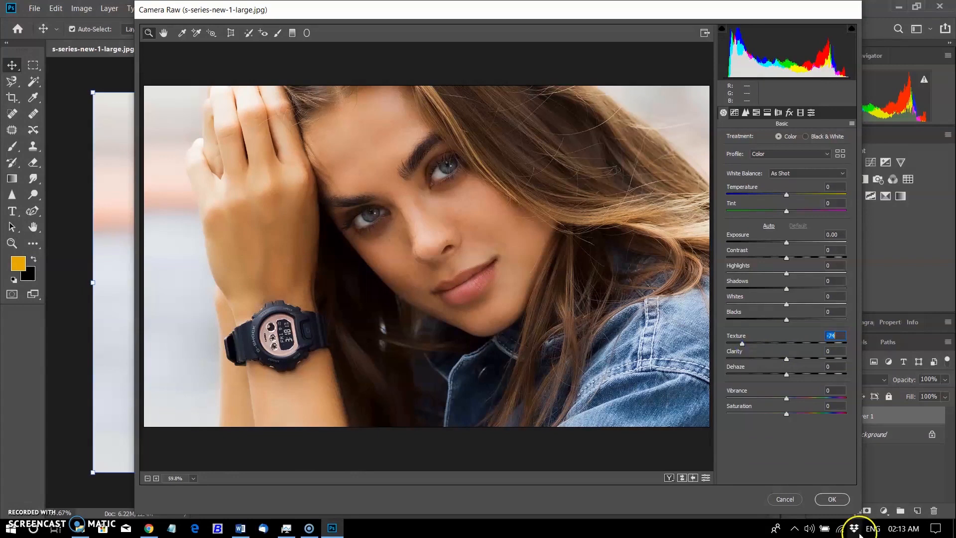
{"action": "mouse_move", "coordinate": [831, 499]}
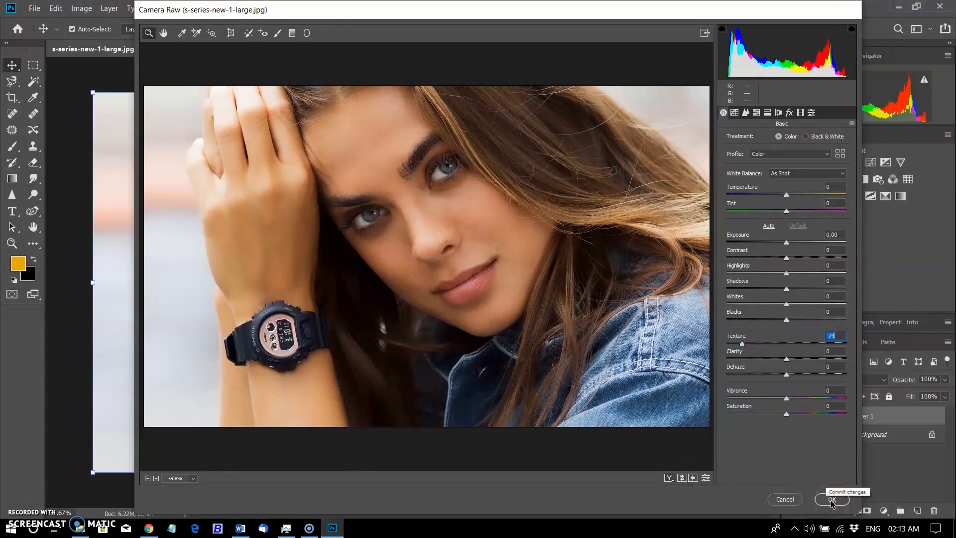
{"action": "left_click", "coordinate": [830, 499]}
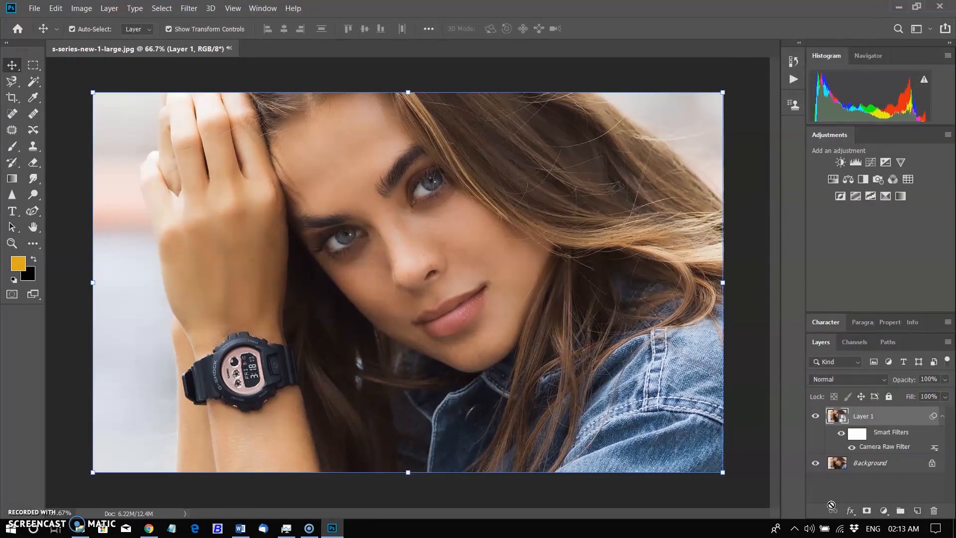
{"action": "mouse_move", "coordinate": [830, 510]}
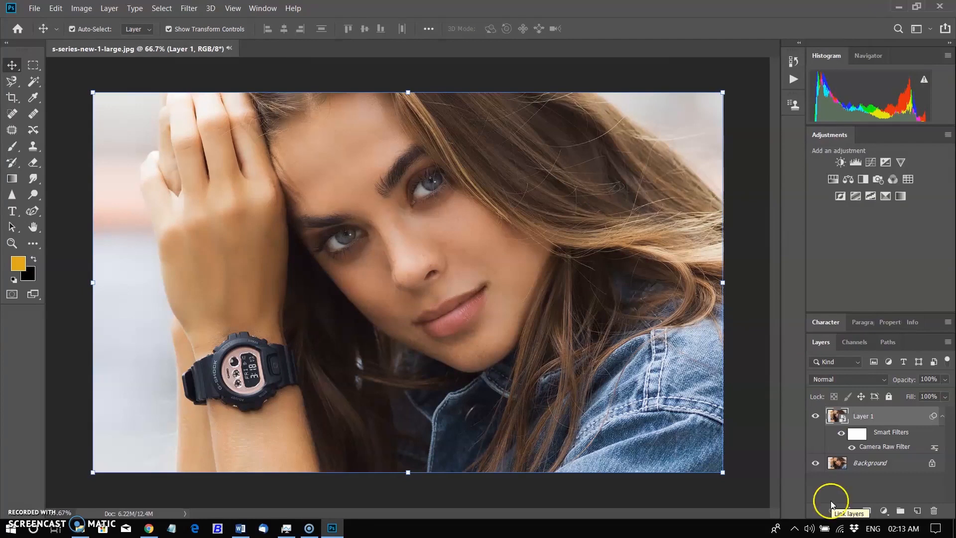
{"action": "mouse_move", "coordinate": [843, 433]}
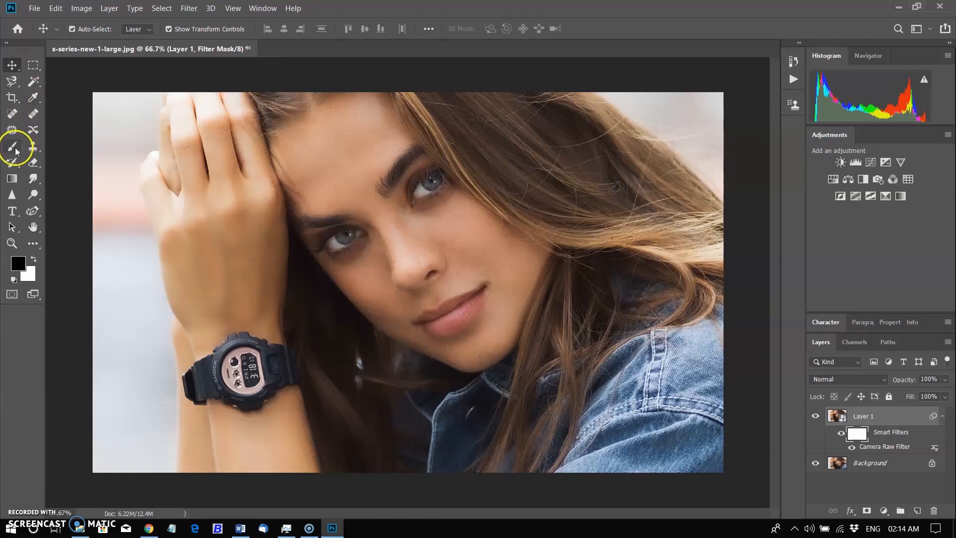
Select the Brush tool to paint black on the smart filter mask over eyes and hair.
{"action": "left_click", "coordinate": [12, 148]}
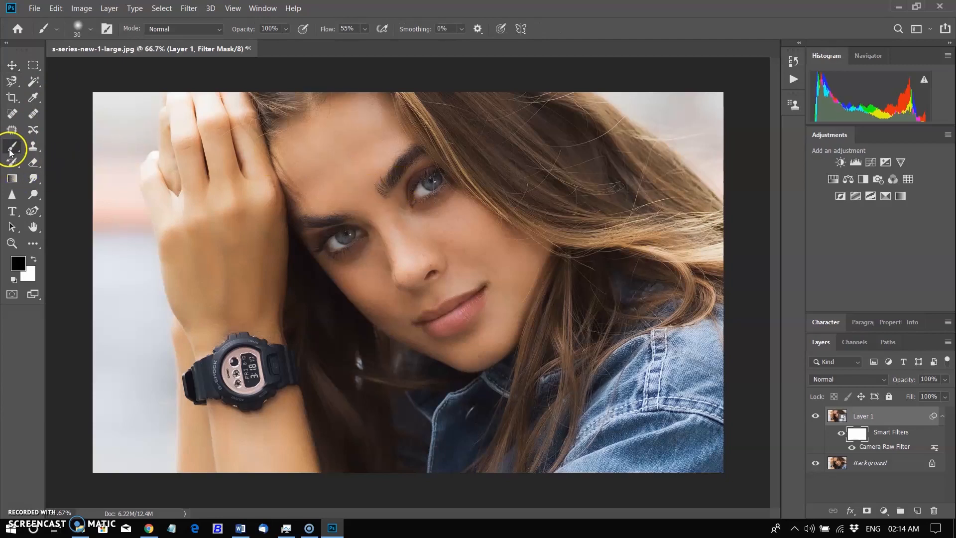
{"action": "mouse_move", "coordinate": [318, 239]}
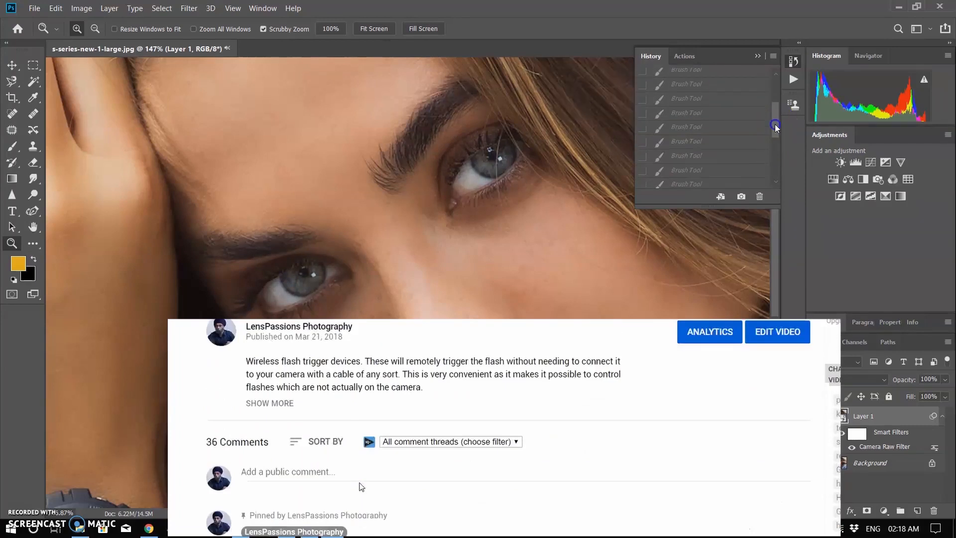
{"action": "left_click", "coordinate": [317, 471]}
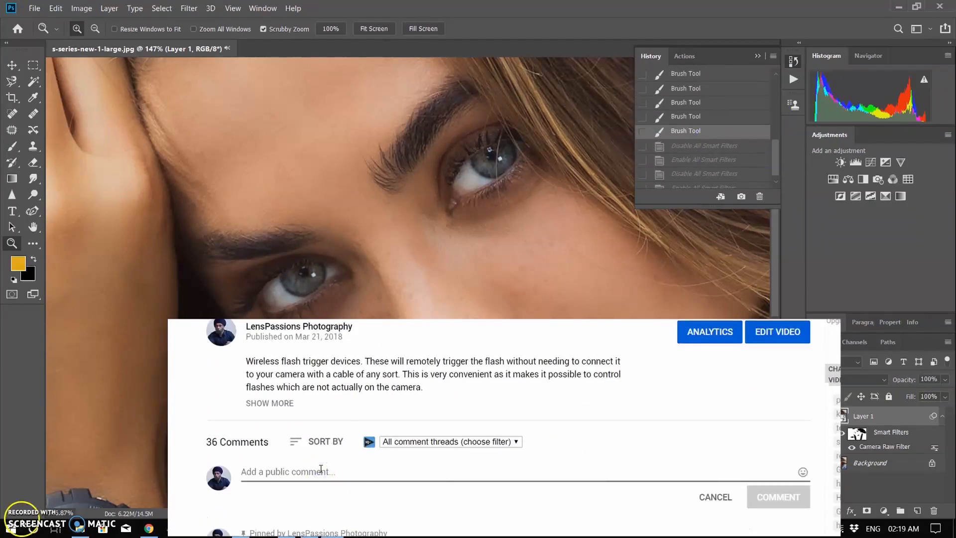